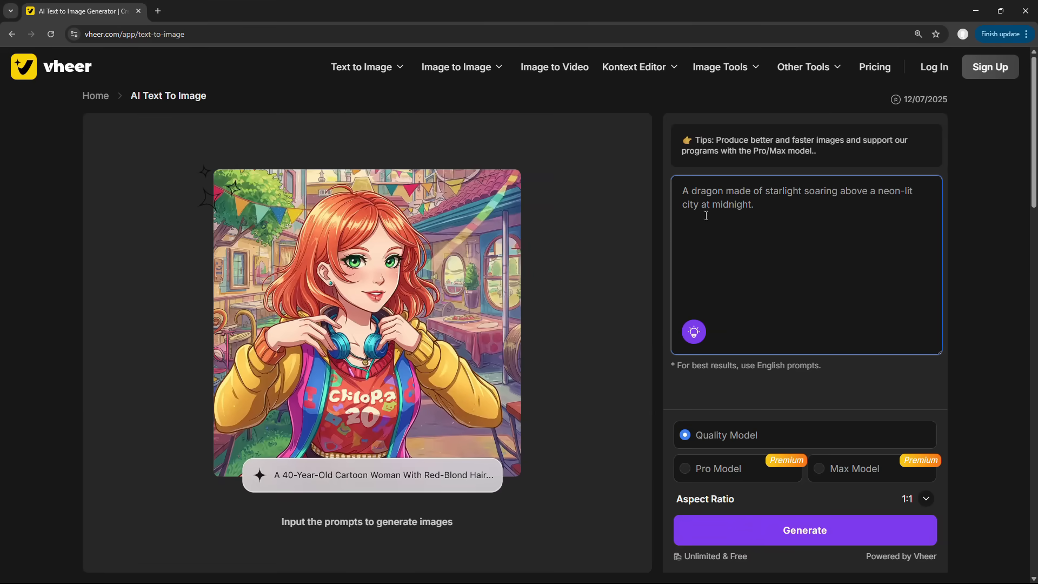
mouse_move(856, 198)
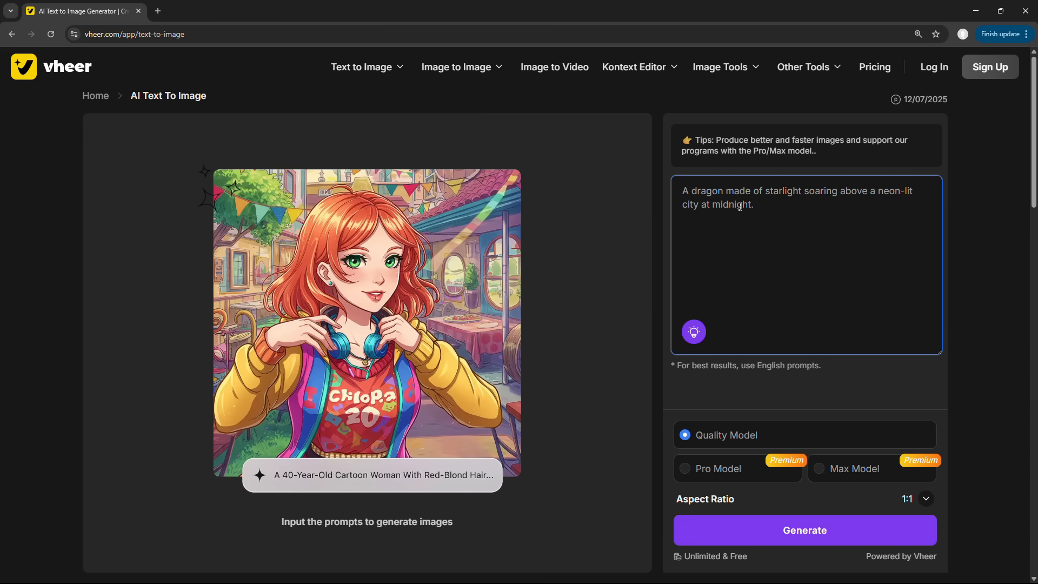
Switch Vheer to 16:9 and generate a forgotten temple floating among glowing, thundering clouds.
left_click(916, 498)
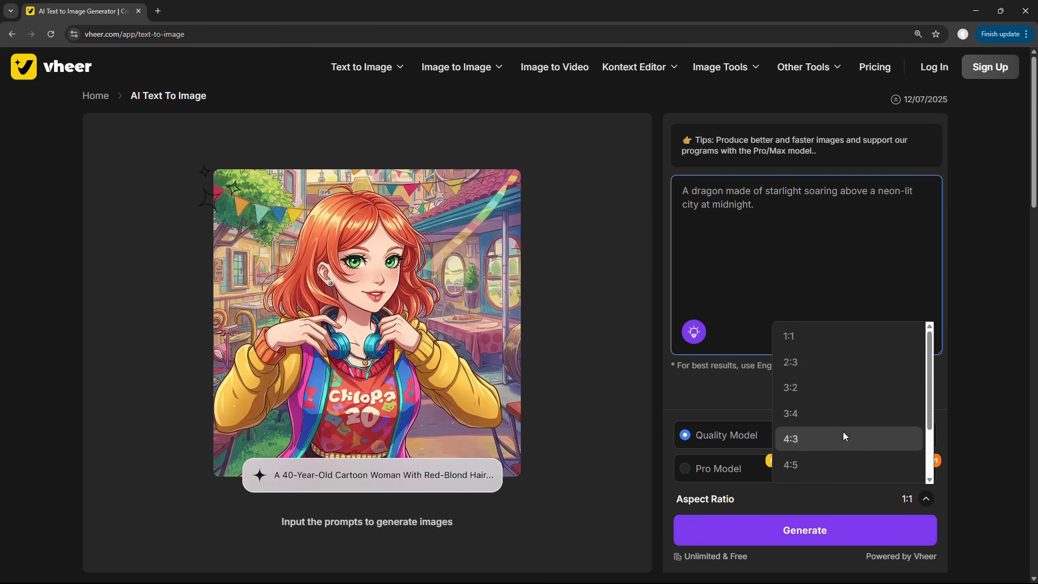
left_click(803, 529)
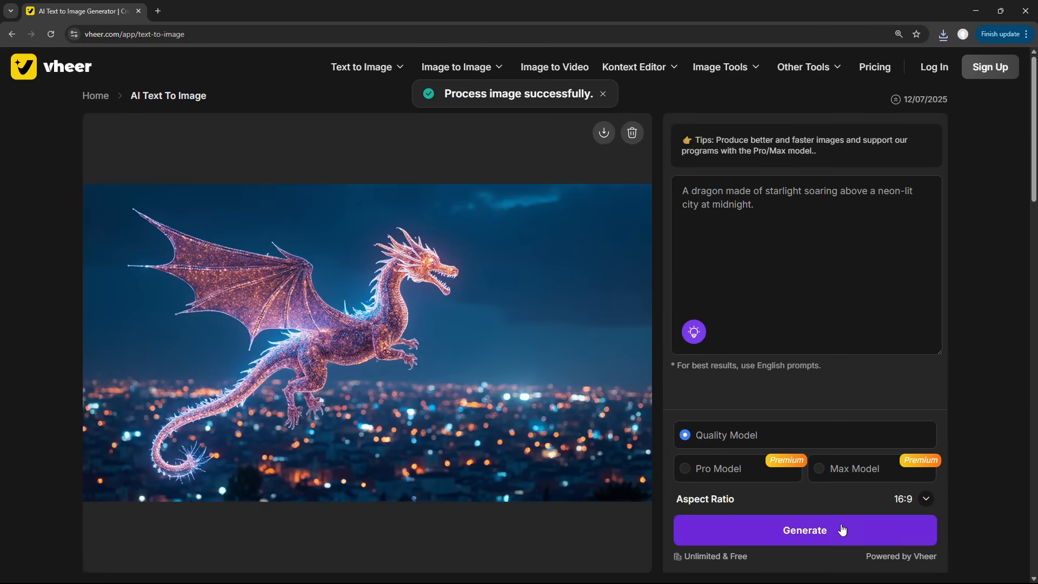
mouse_move(603, 133)
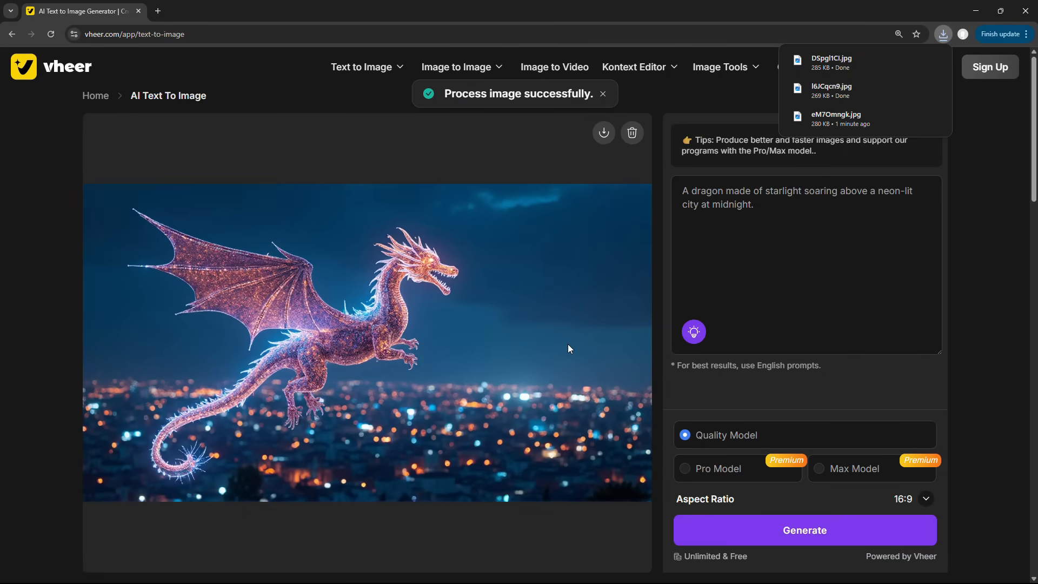
type("A forgotten temple floating in the sky surrounded by glowing clouds and thunder")
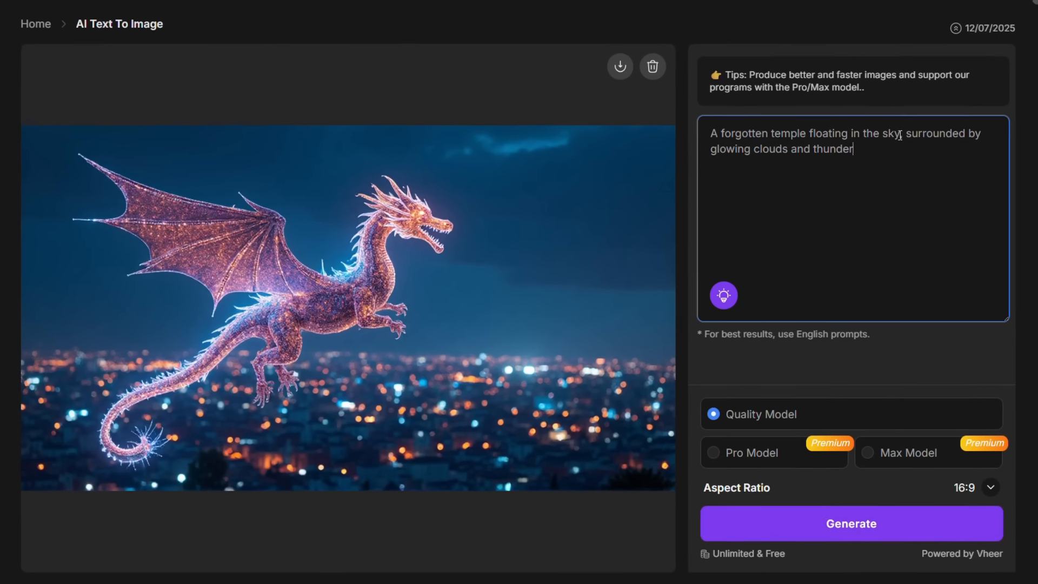
type(",")
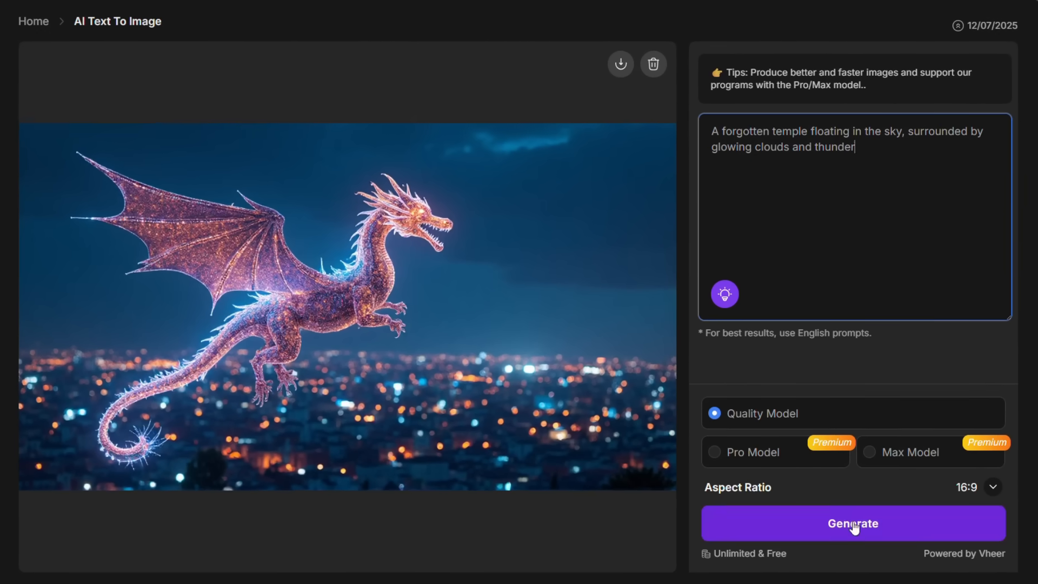
left_click(852, 523)
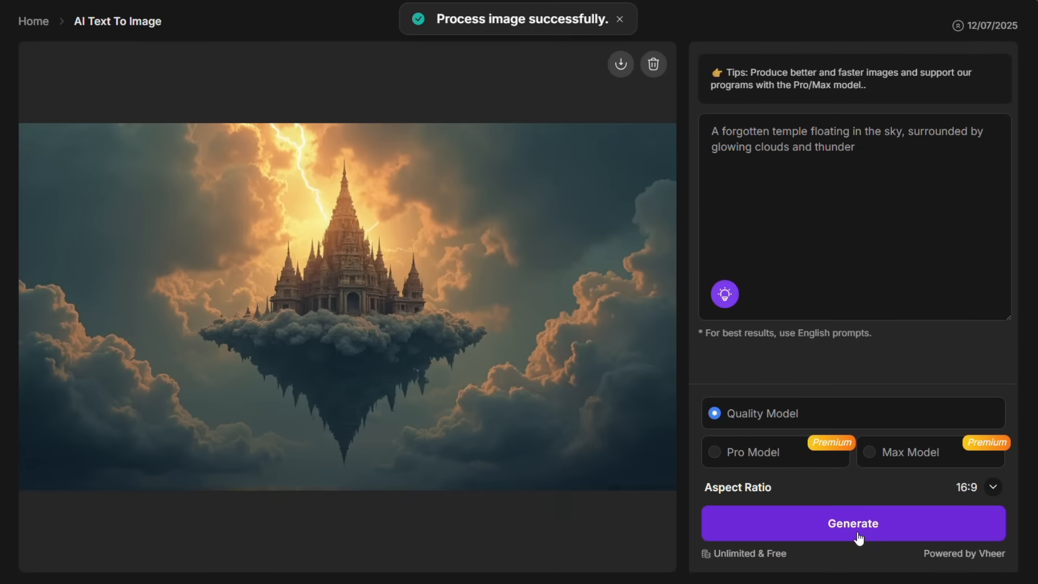
scroll("up", 3)
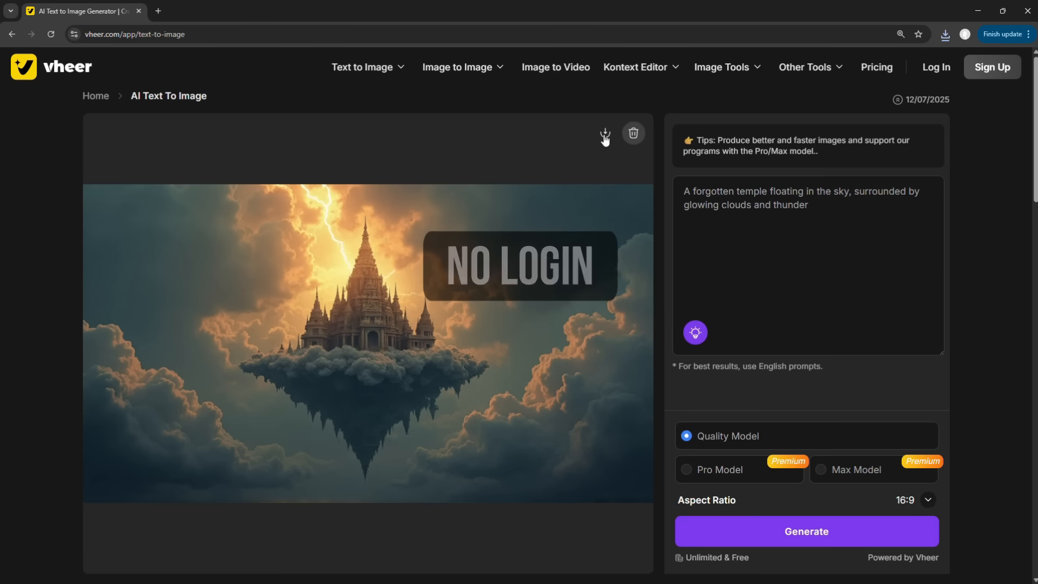
mouse_move(668, 67)
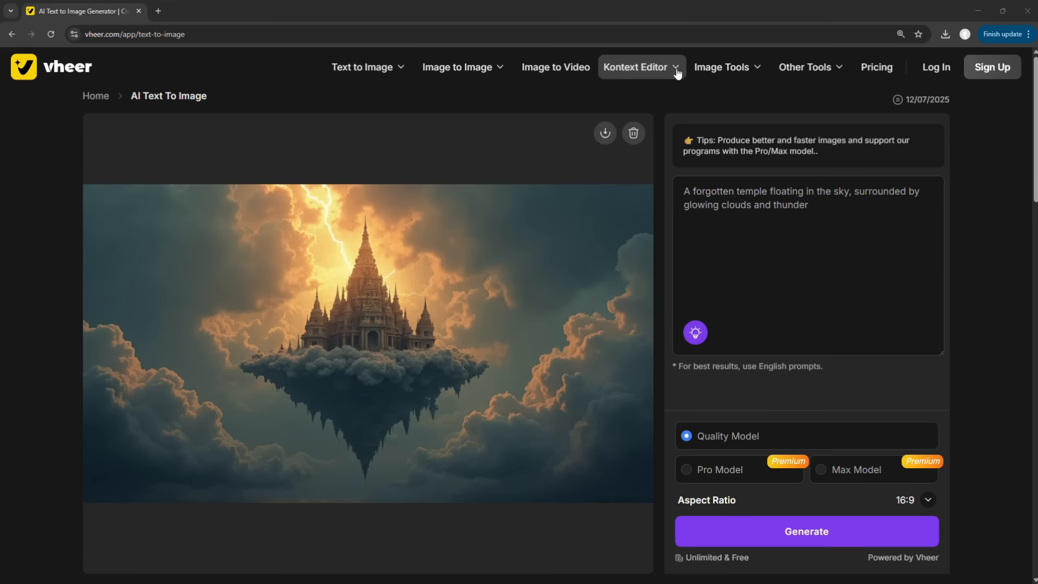
Load the Samurai photo into Kontext Editor with a Ghibli-style prompt, then switch to Image to Video.
left_click(635, 67)
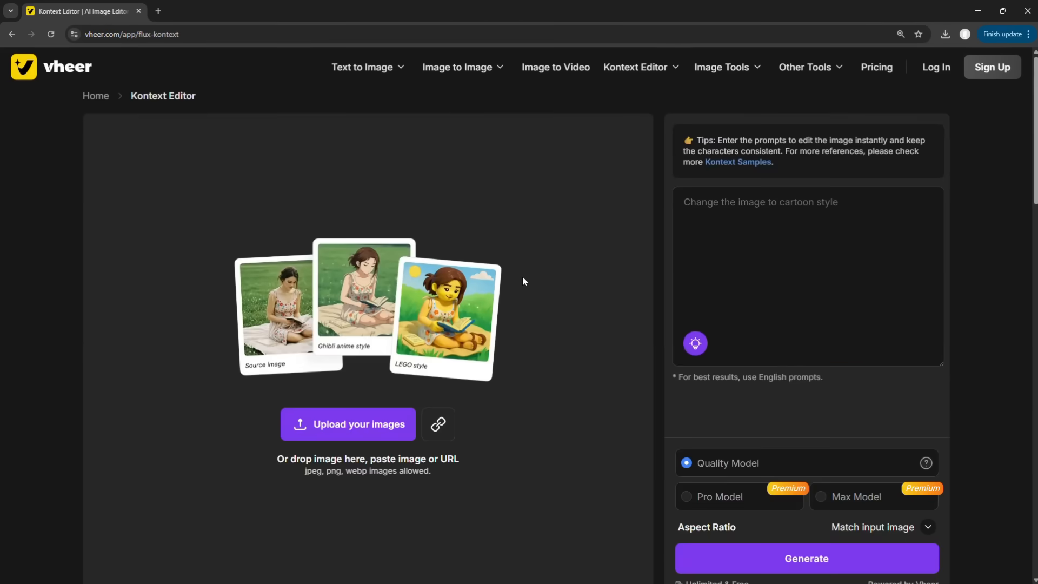
left_click(347, 424)
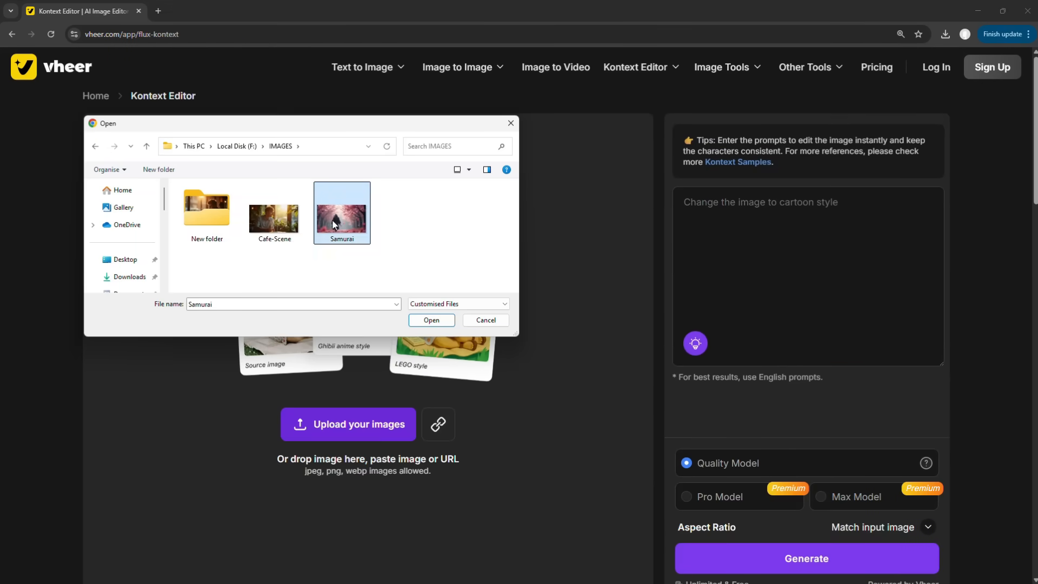
left_click(430, 319)
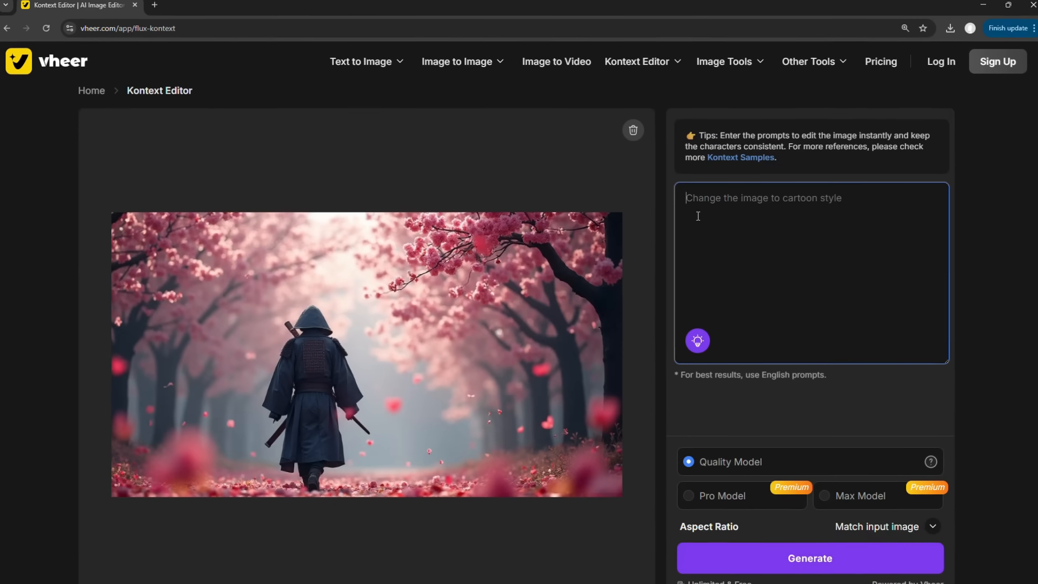
type("Change the image to Ghibli st")
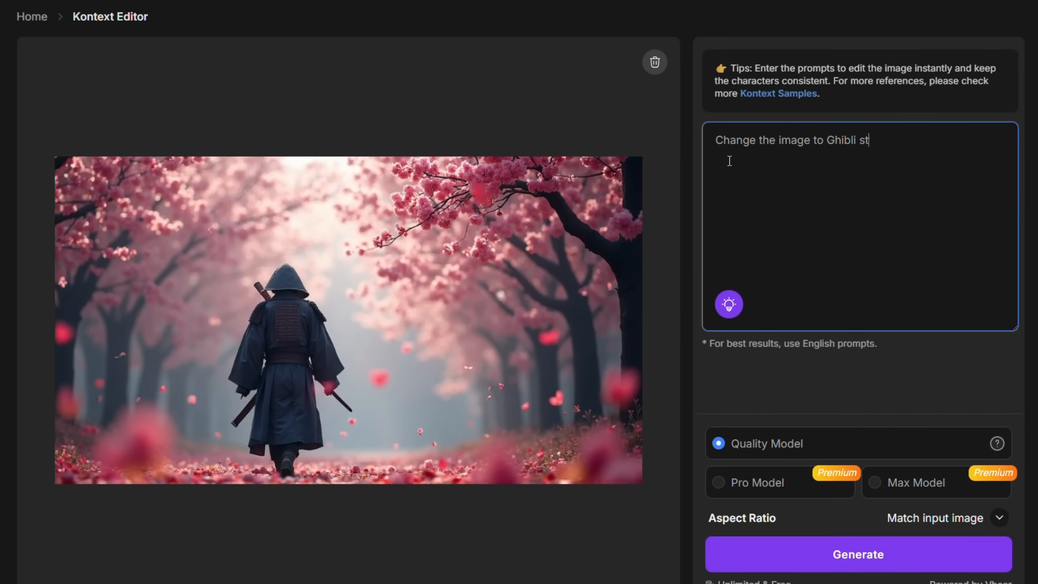
left_click(856, 555)
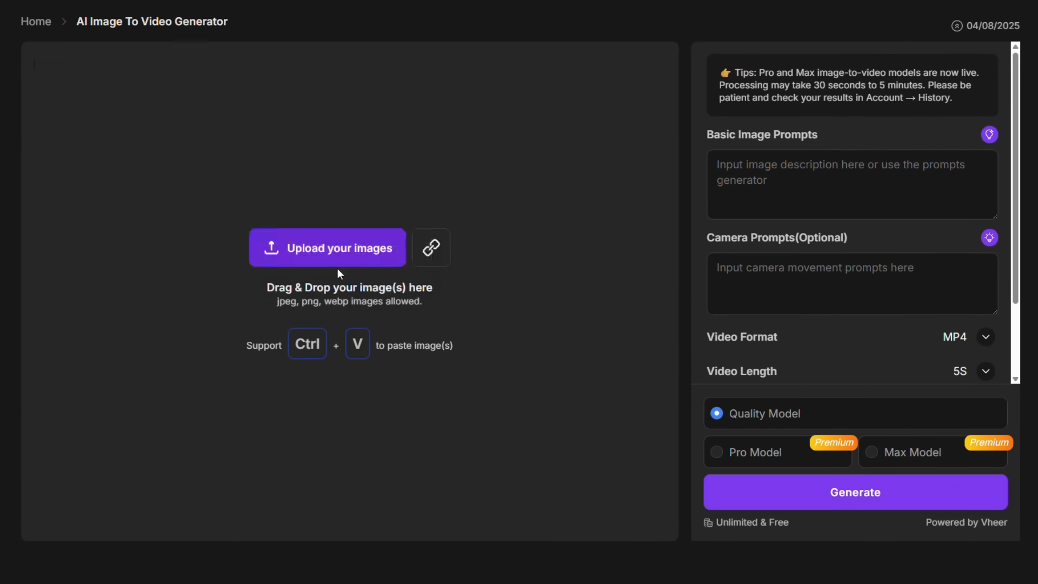
Upload the knight-at-sunset image and generate a video from it.
left_click(854, 491)
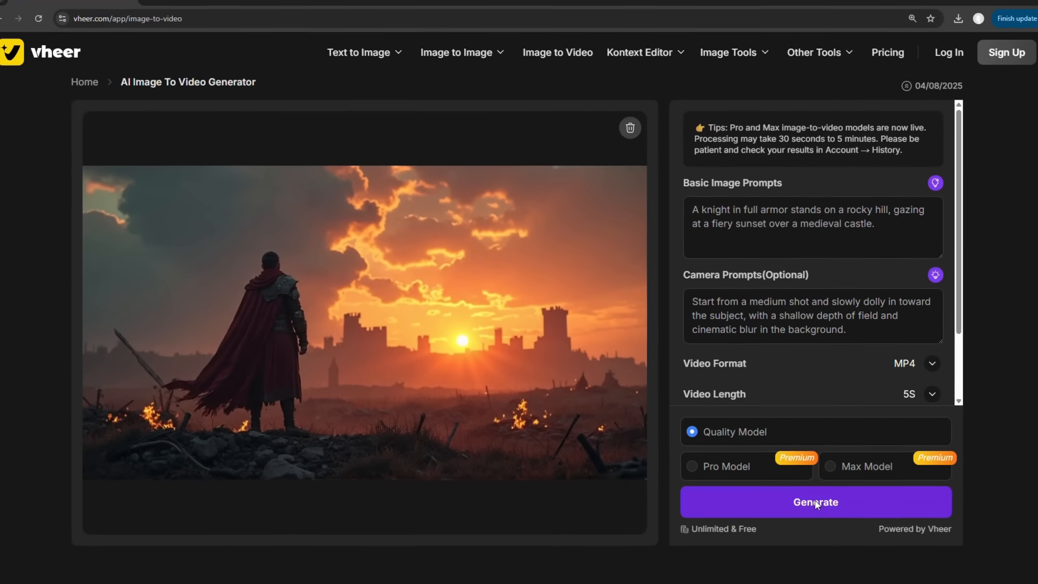
left_click(815, 501)
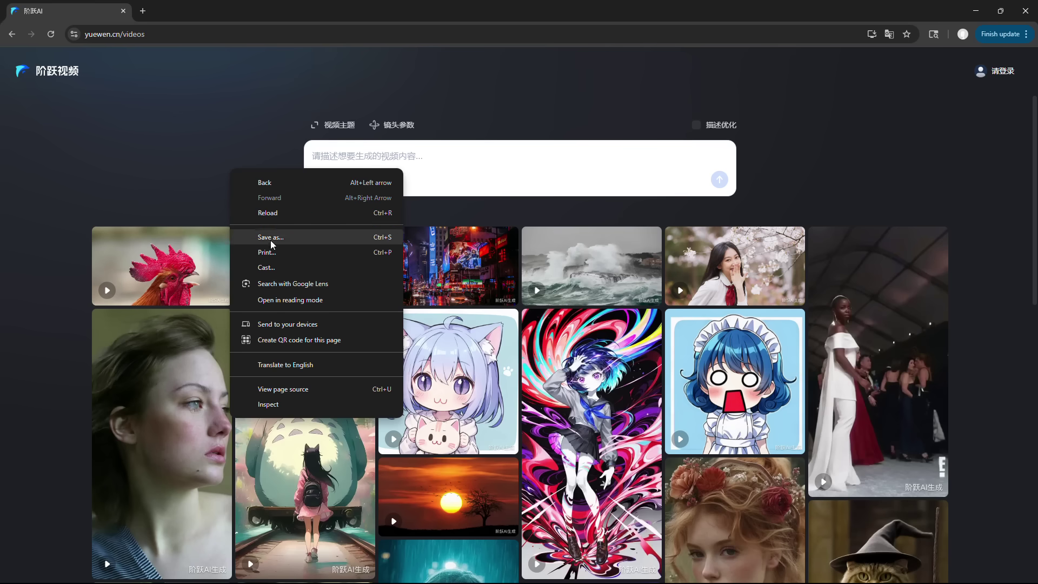
Translate Step AI into English and bring up the phone login form.
left_click(285, 365)
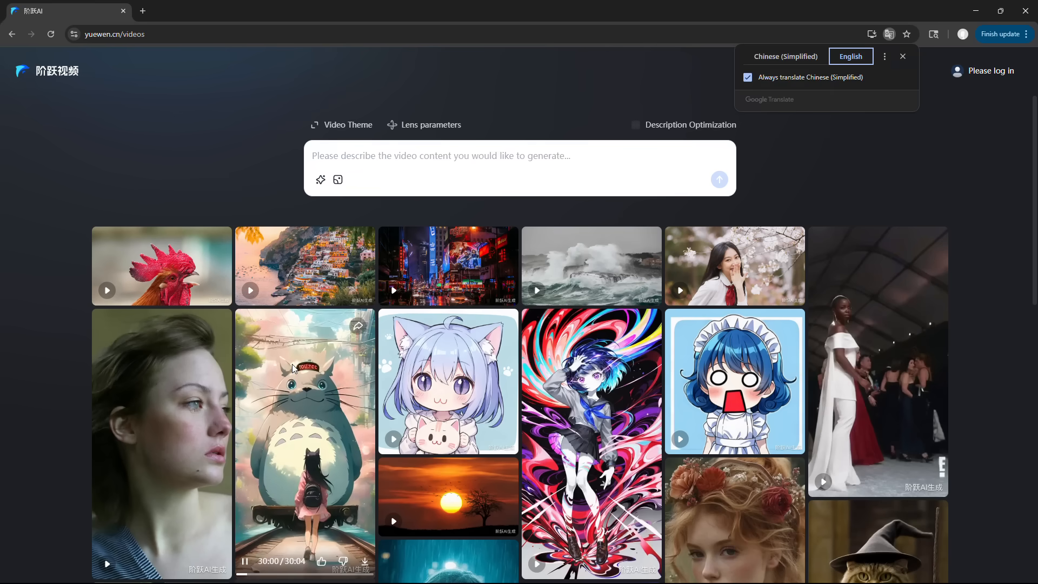
left_click(902, 55)
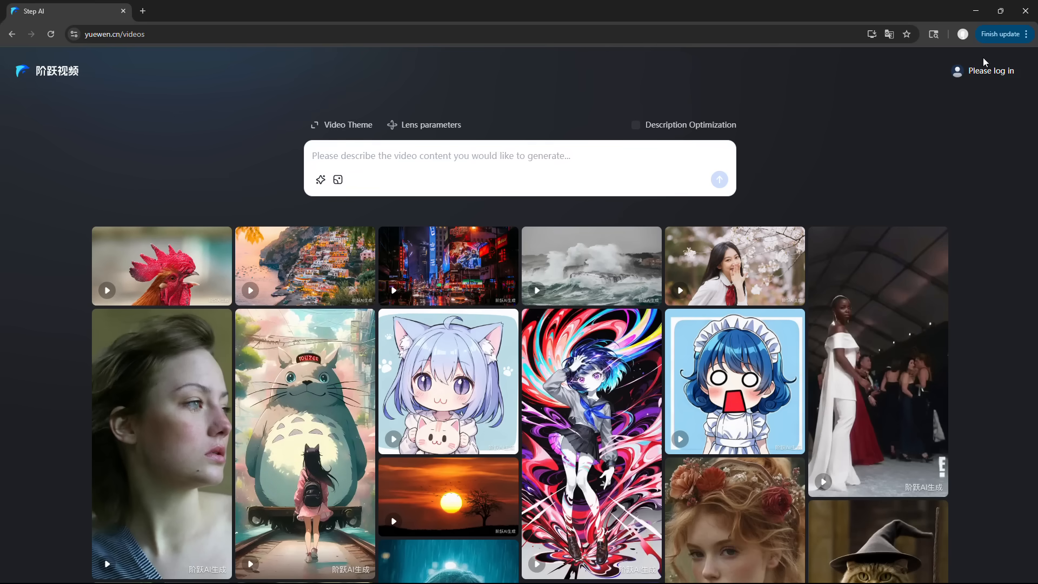
left_click(991, 71)
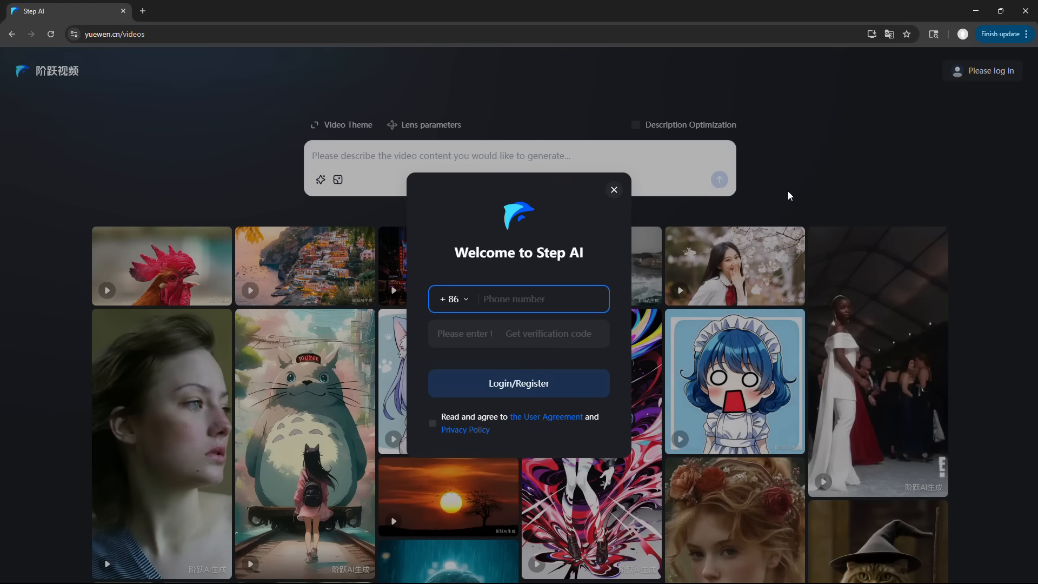
left_click(451, 298)
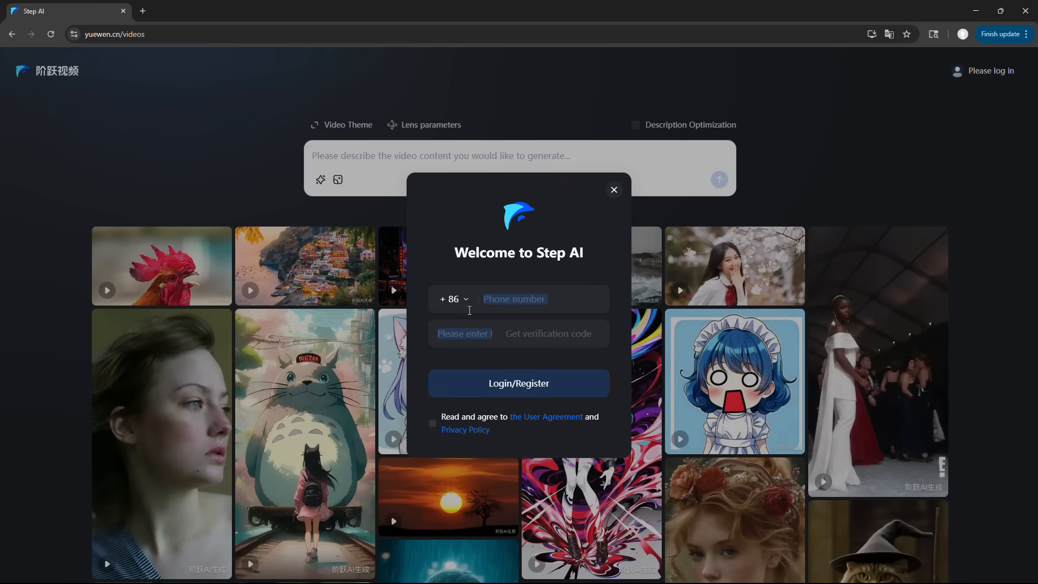
mouse_move(846, 80)
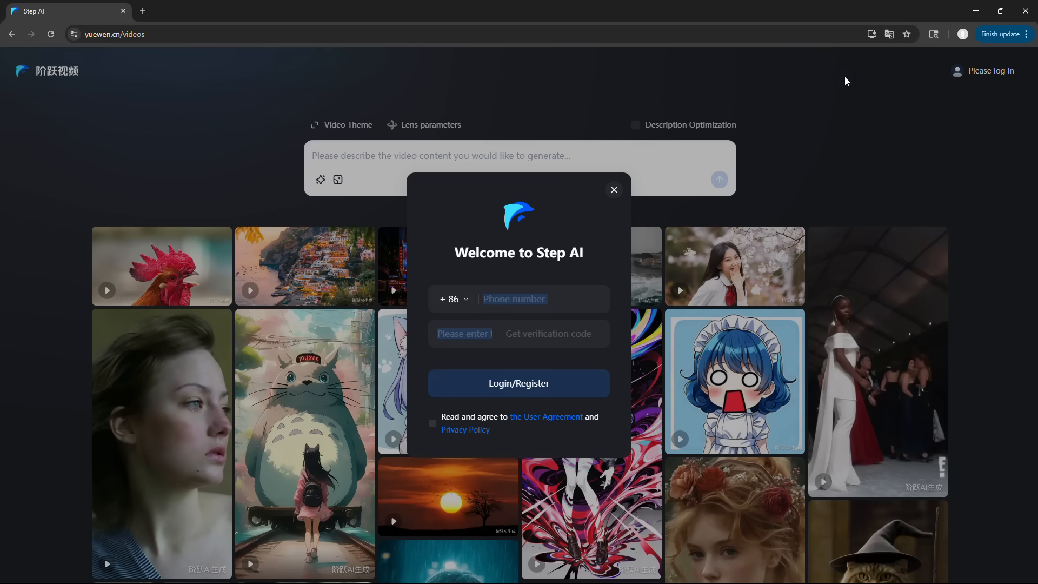
Revert the page to Chinese and set the phone country code to +1.
left_click(888, 33)
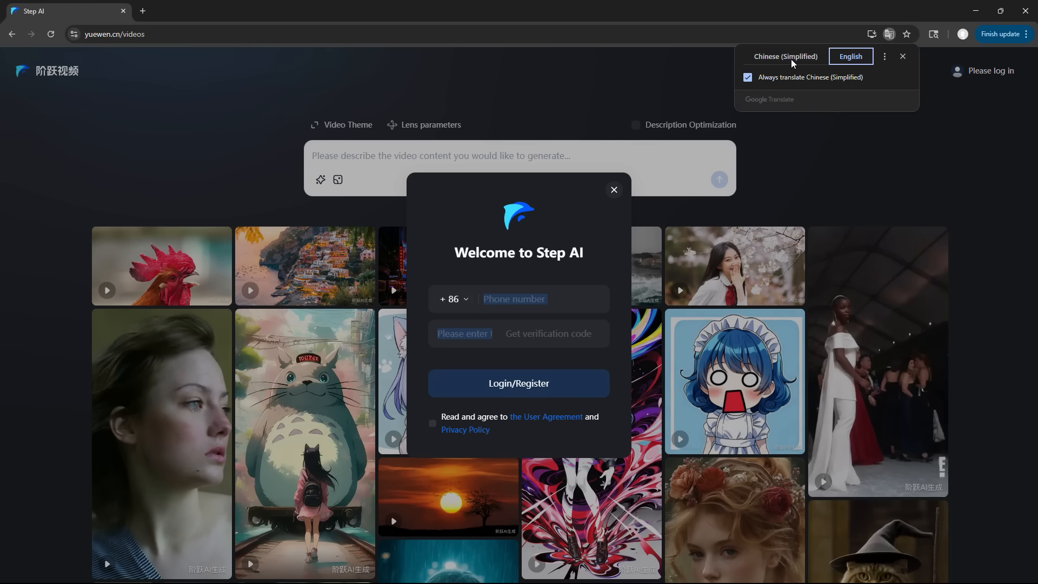
left_click(449, 305)
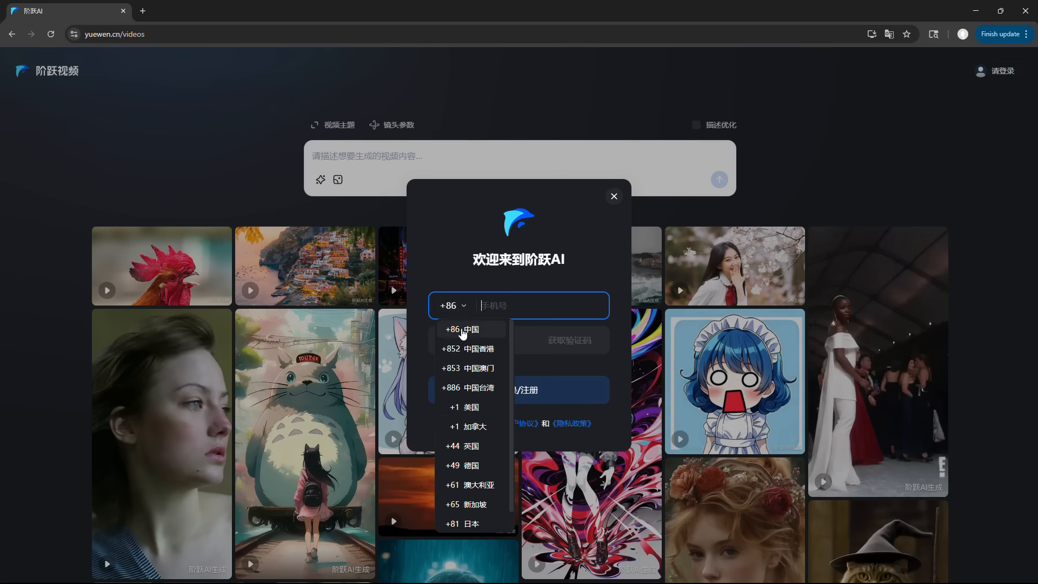
left_click(466, 407)
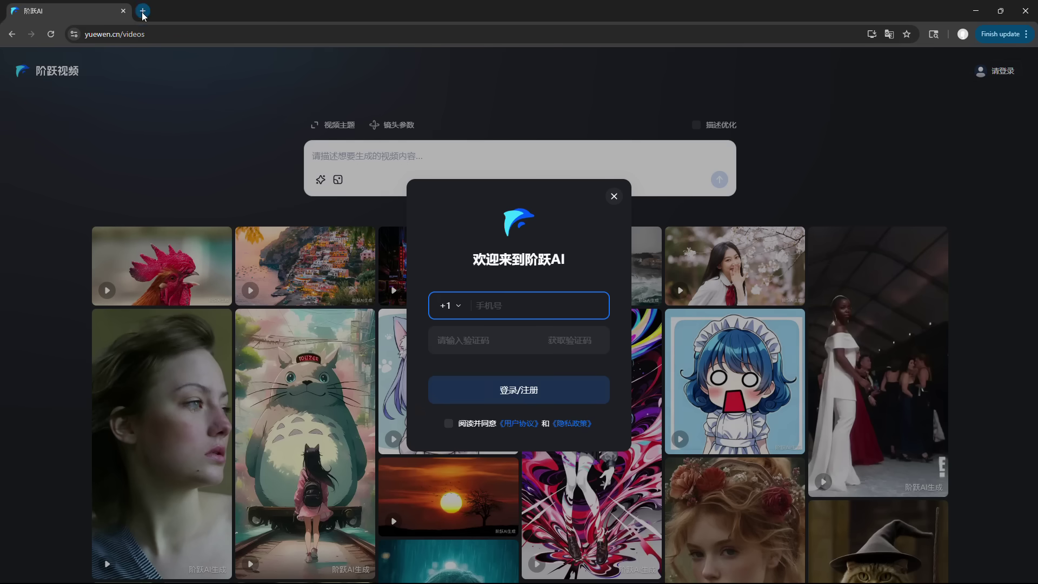
Copy a temporary US number from Temp Number and check its SMS messages for the login code.
left_click(142, 10)
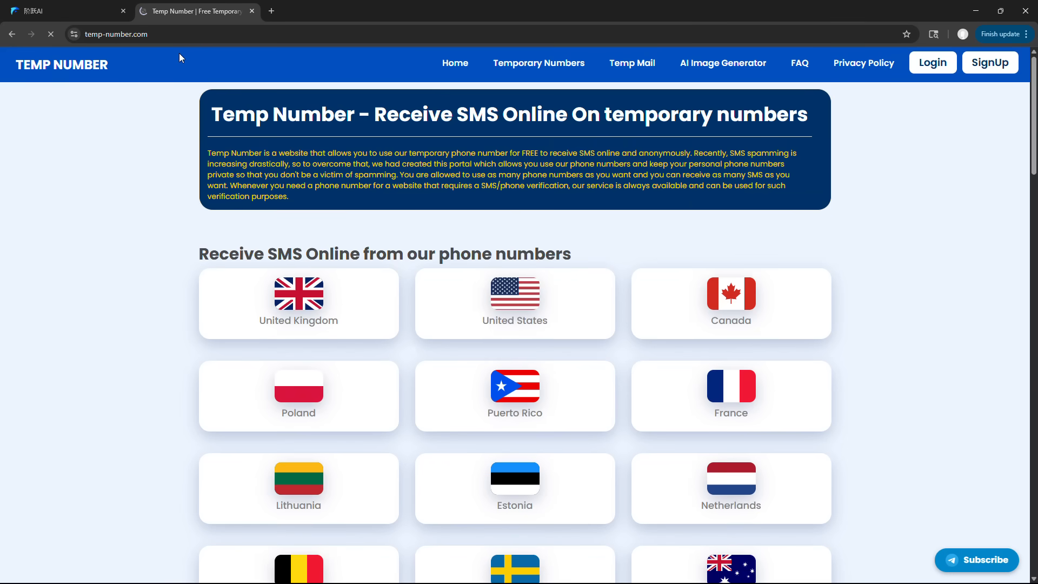
left_click(514, 303)
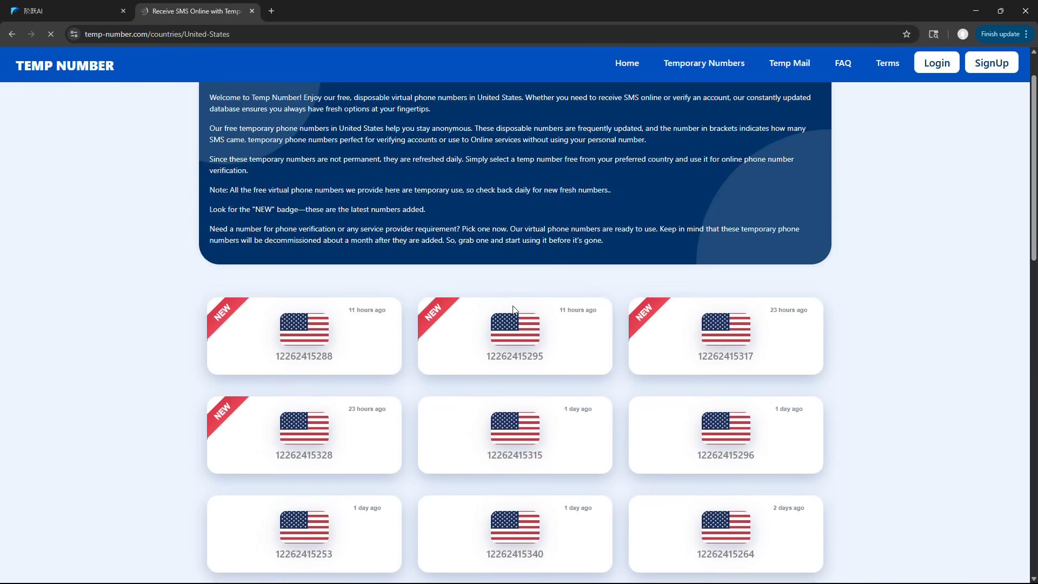
left_click(514, 337)
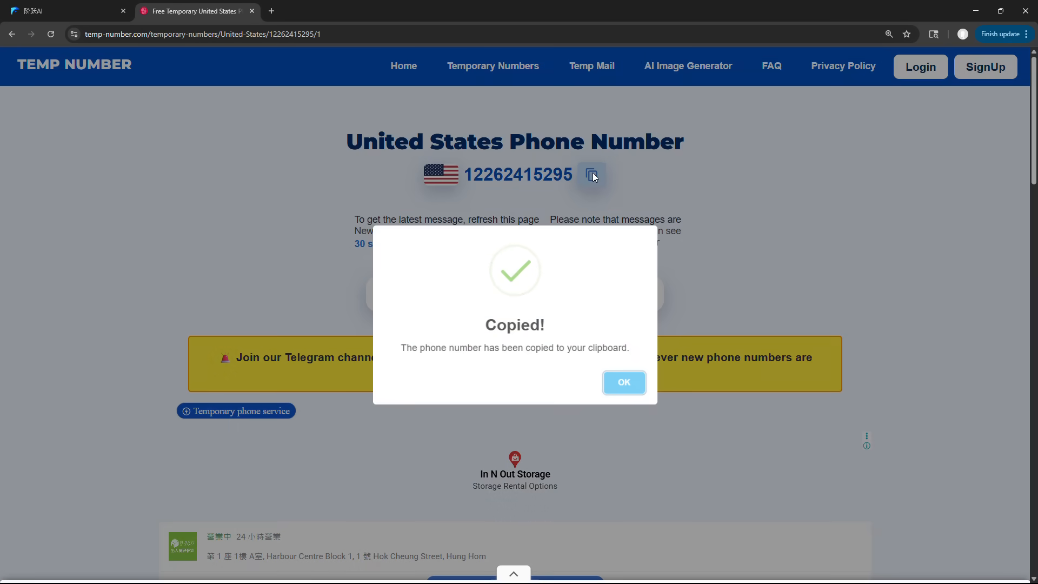
left_click(63, 11)
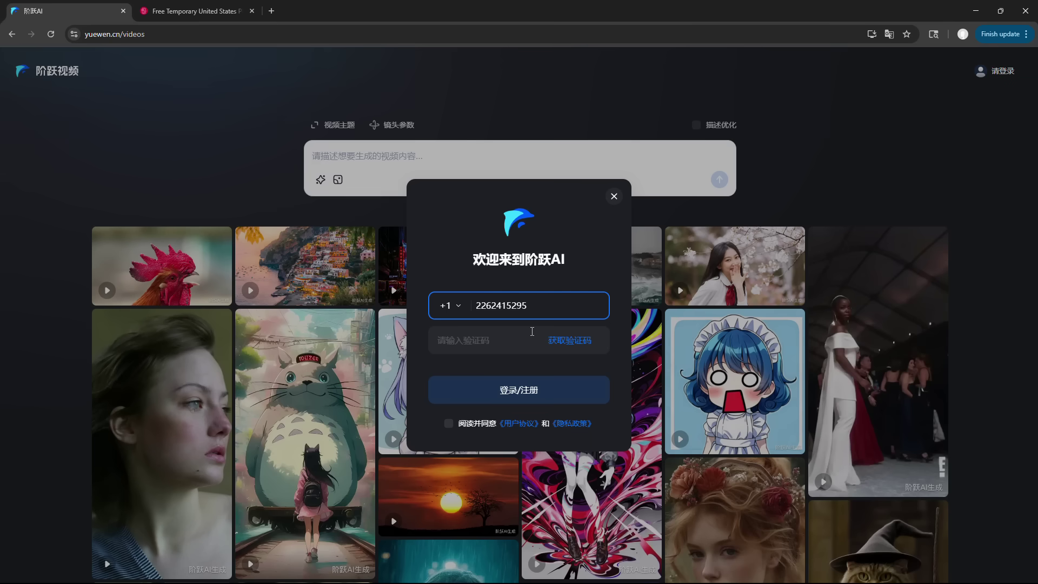
left_click(192, 11)
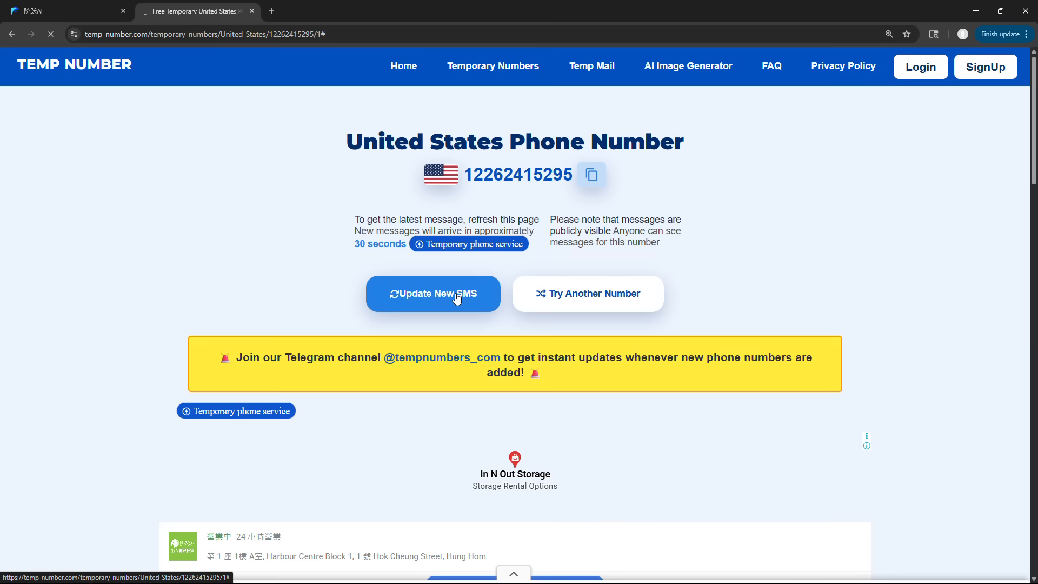
left_click(63, 11)
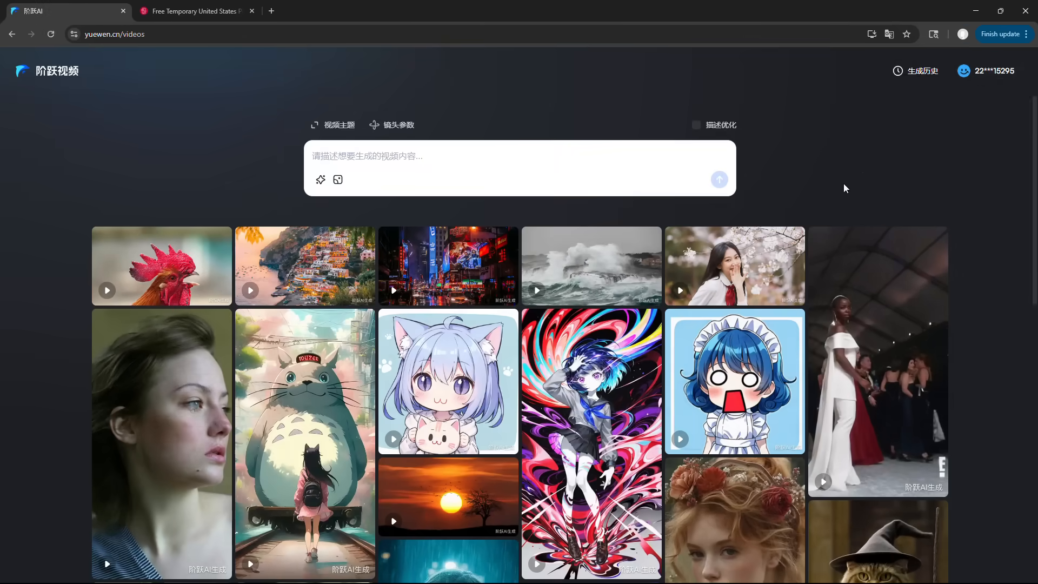
mouse_move(926, 49)
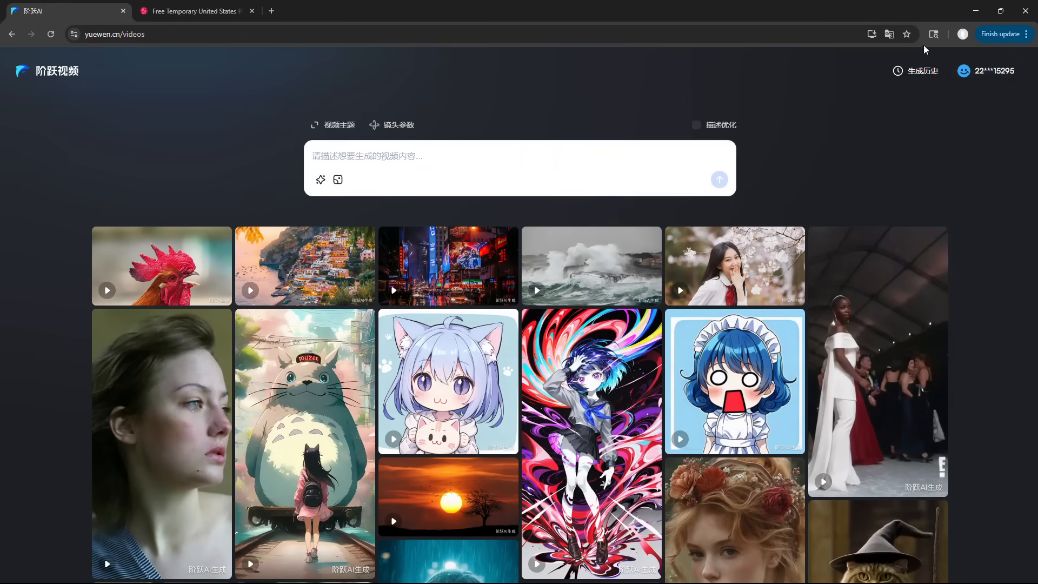
Attach Cafe-Scene on the English page and send 'Make him smile, and glance at the sunset.'.
left_click(889, 33)
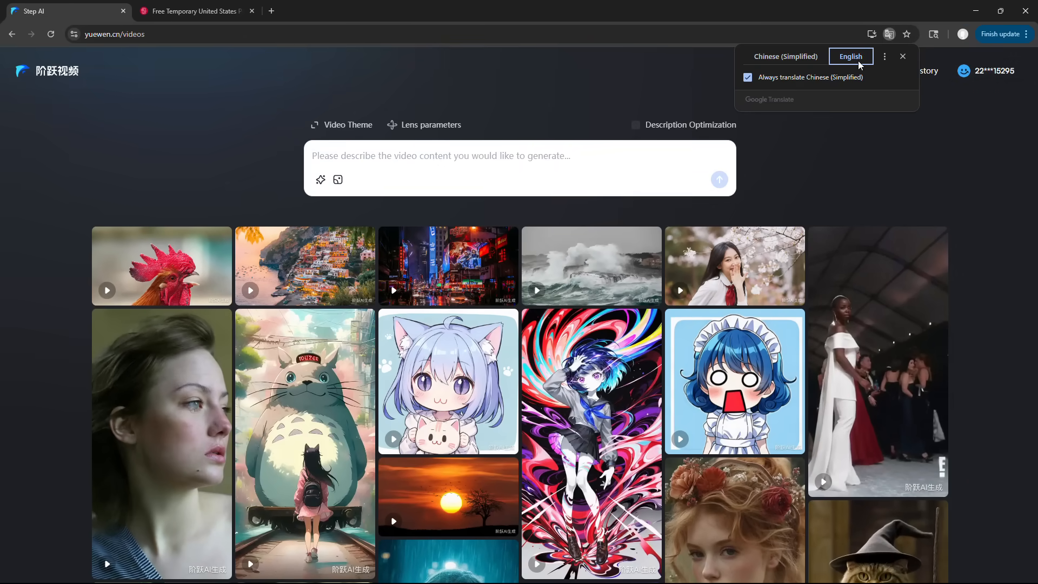
left_click(902, 56)
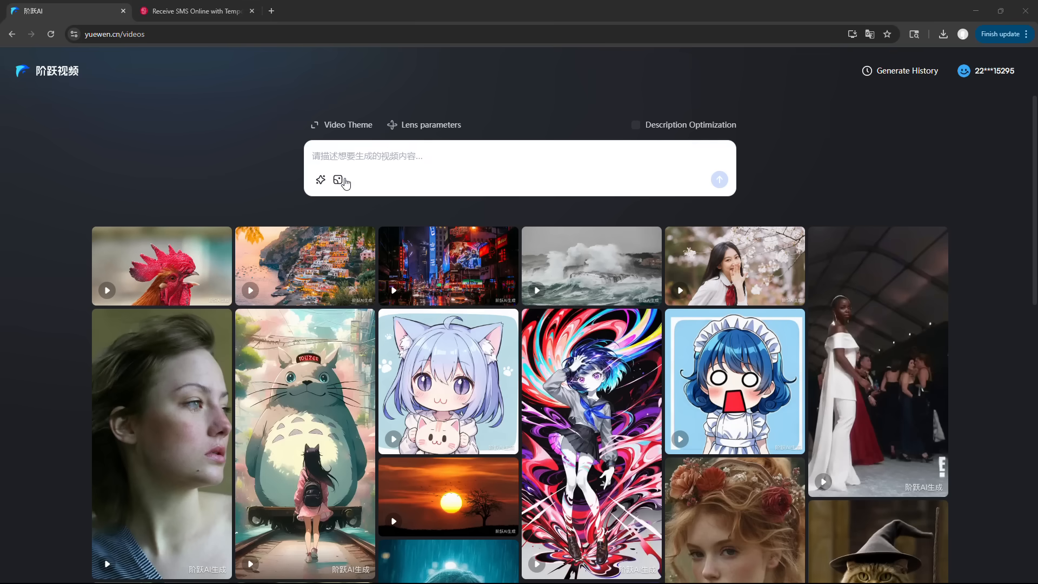
left_click(339, 180)
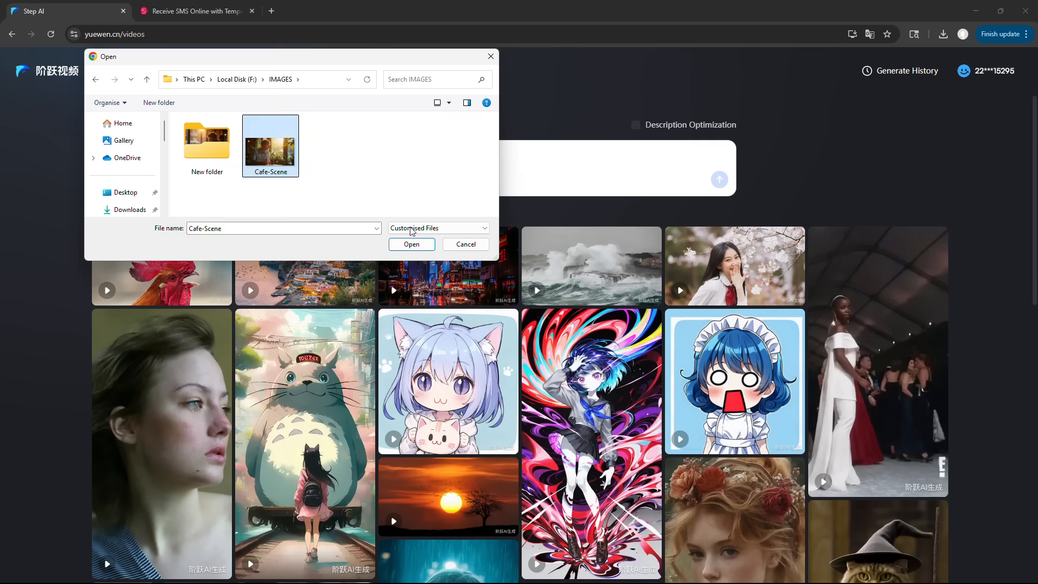
left_click(411, 244)
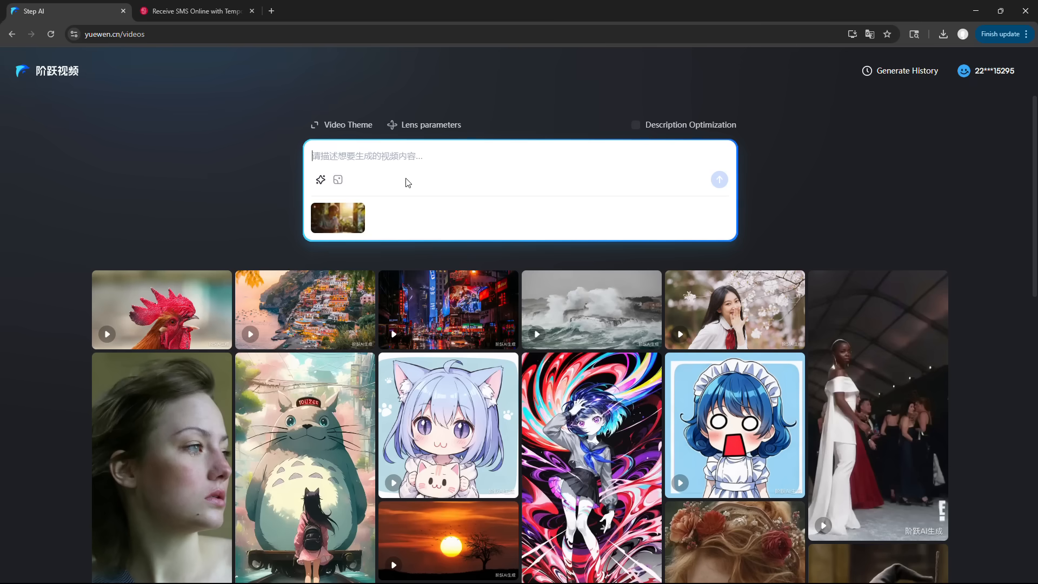
type("Make him smile, and glance at the sunset.")
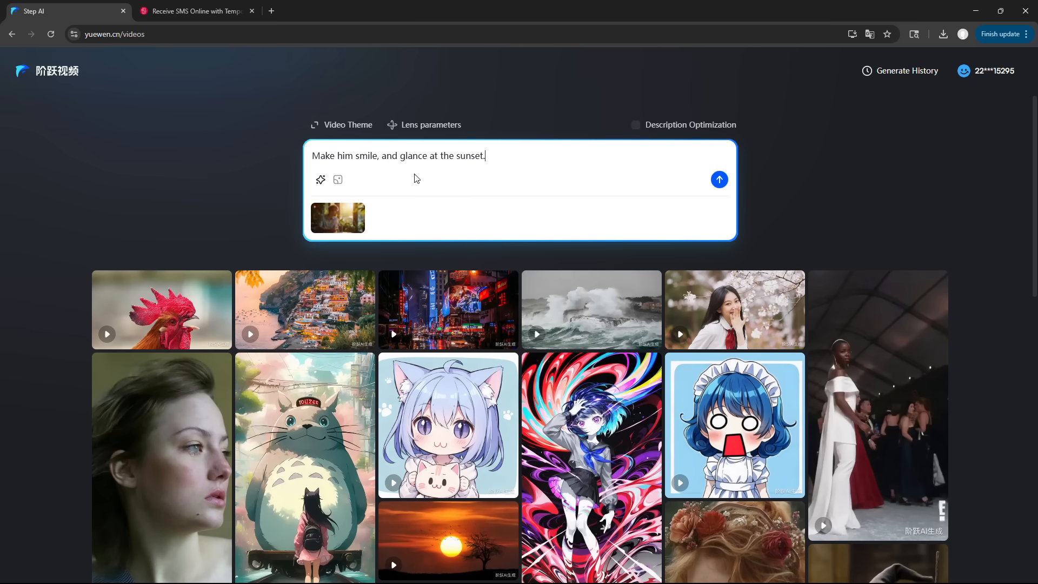
left_click(718, 180)
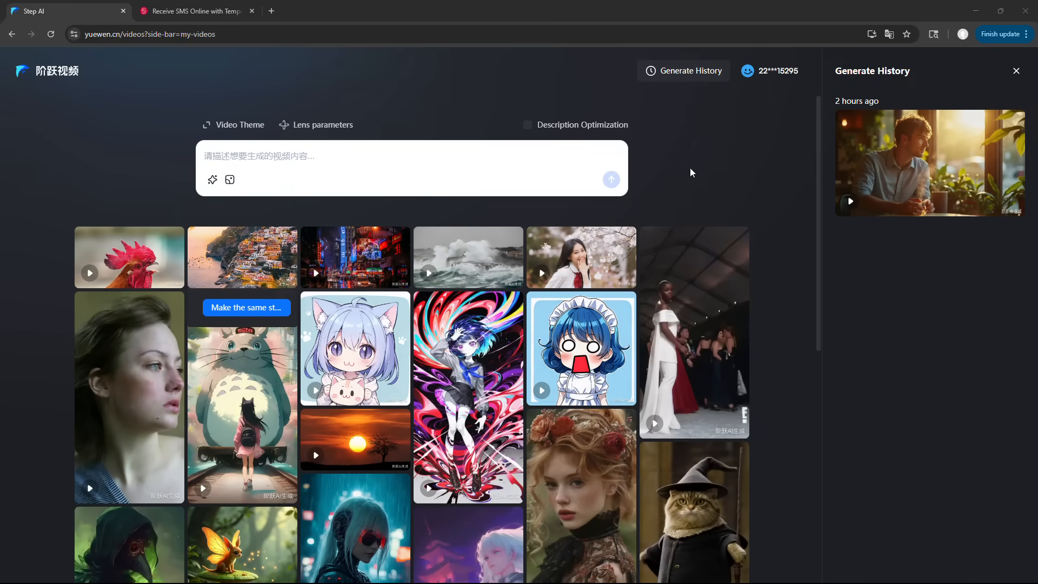
Enter the prompt 'An astronaut walking through a rainforest filled with glowing fireflies'.
left_click(410, 168)
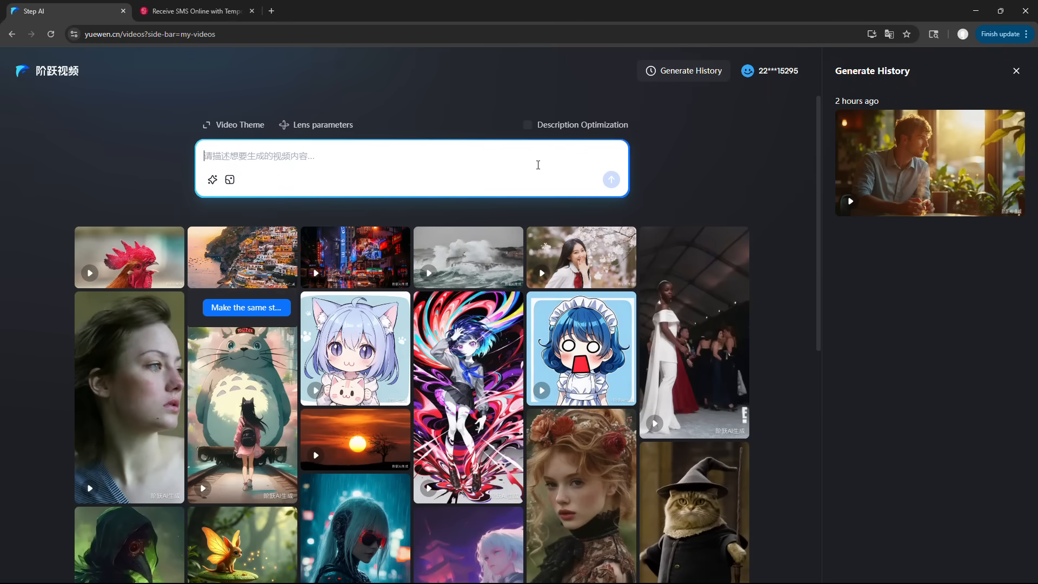
type("An astronaut walking through a rainforest filled with glowing fireflies")
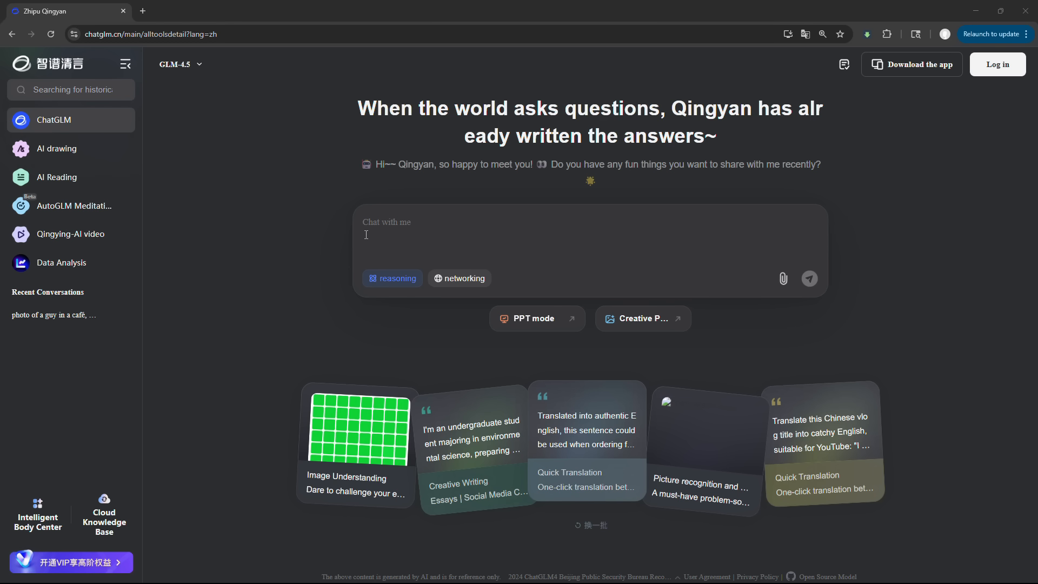
mouse_move(130, 130)
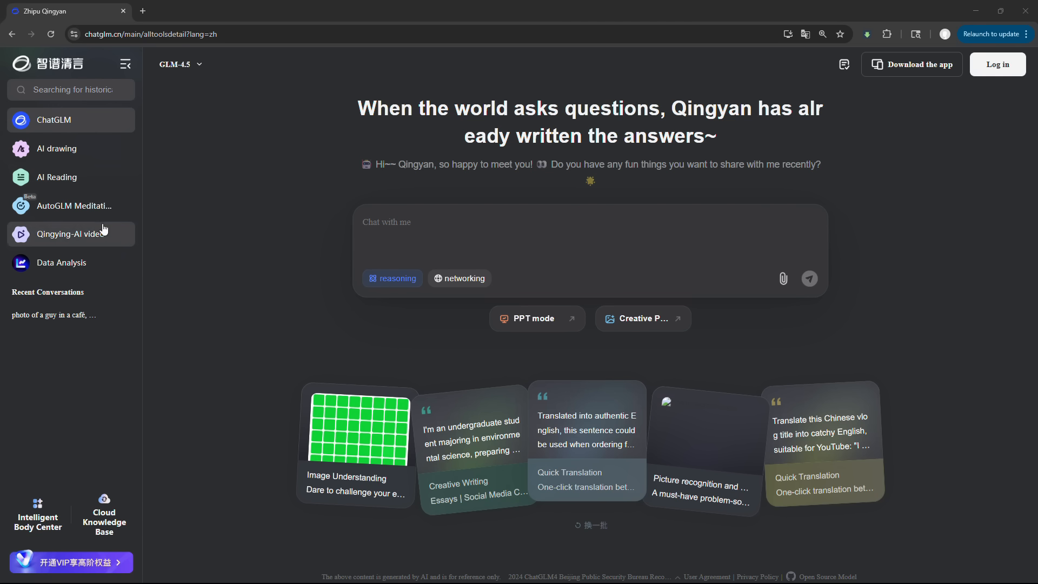
mouse_move(101, 268)
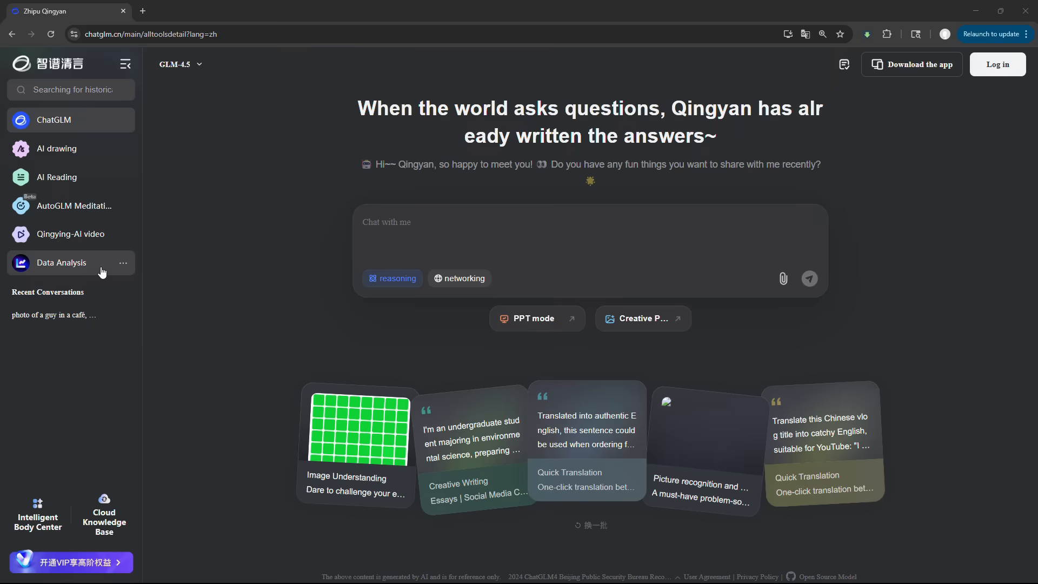
mouse_move(973, 70)
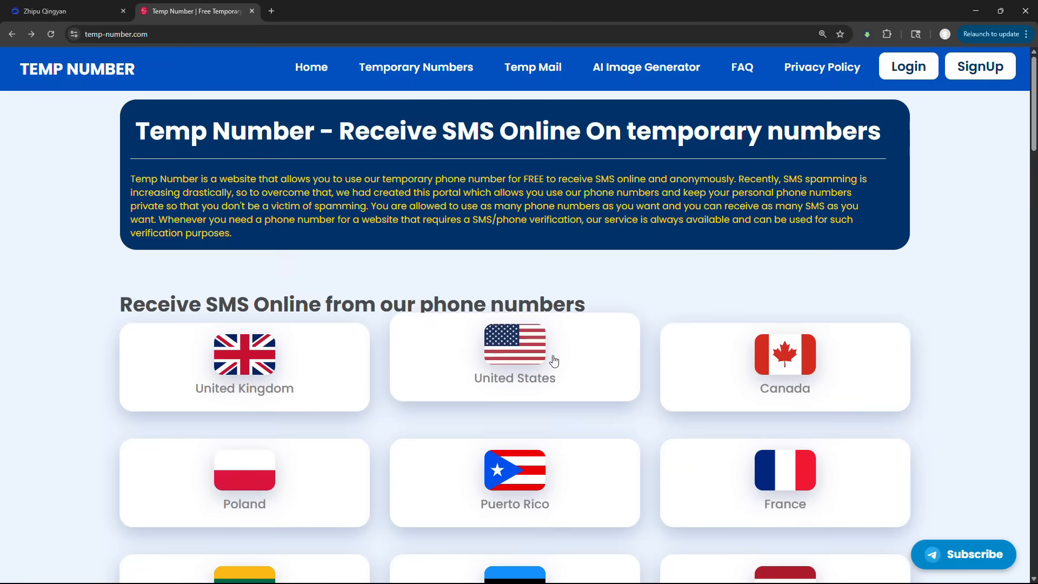
Log into ChatGLM with the mobile number and open the AI drawing tool.
left_click(63, 11)
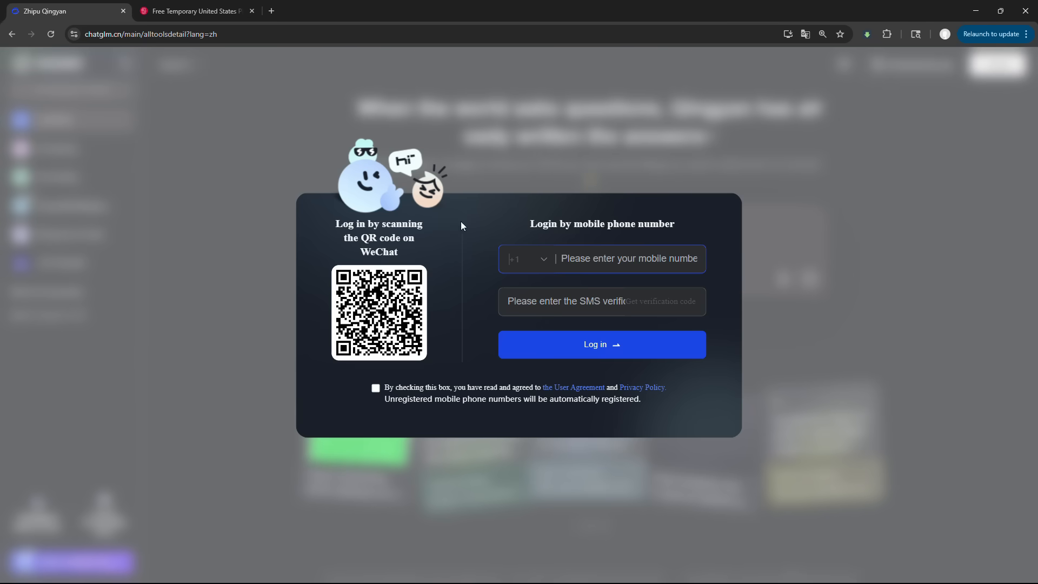
left_click(660, 301)
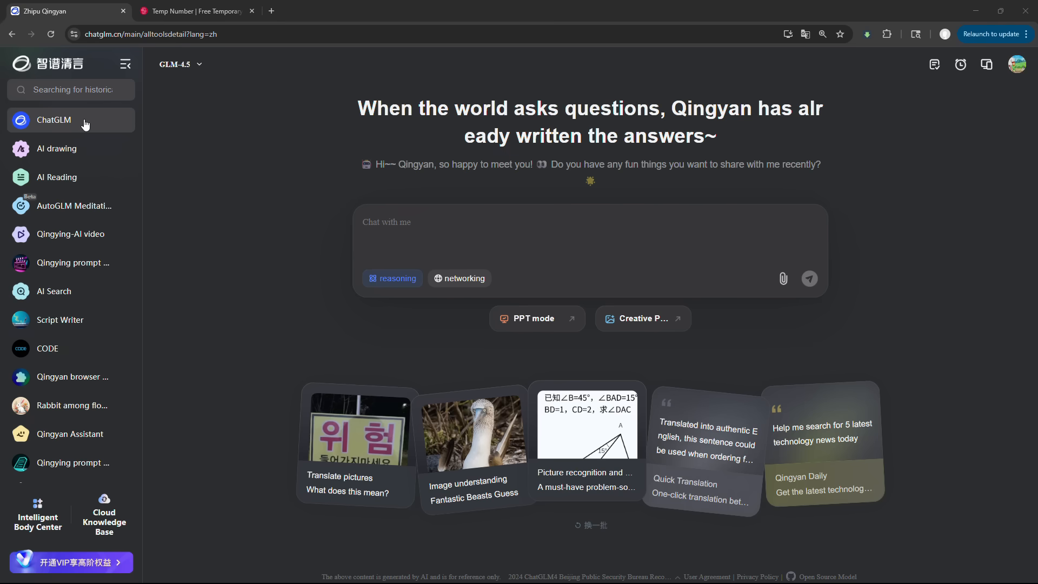
mouse_move(73, 262)
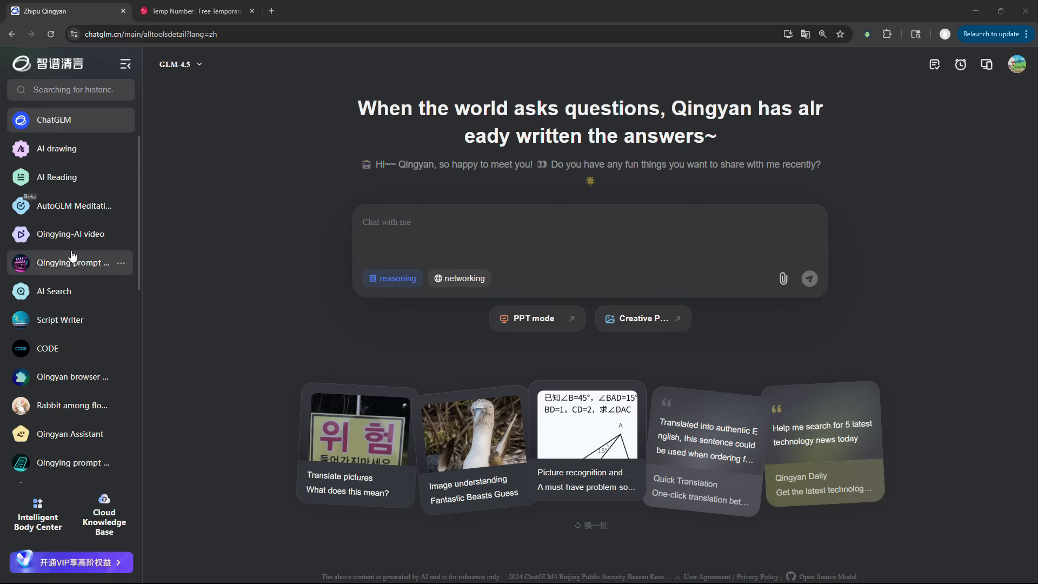
left_click(57, 148)
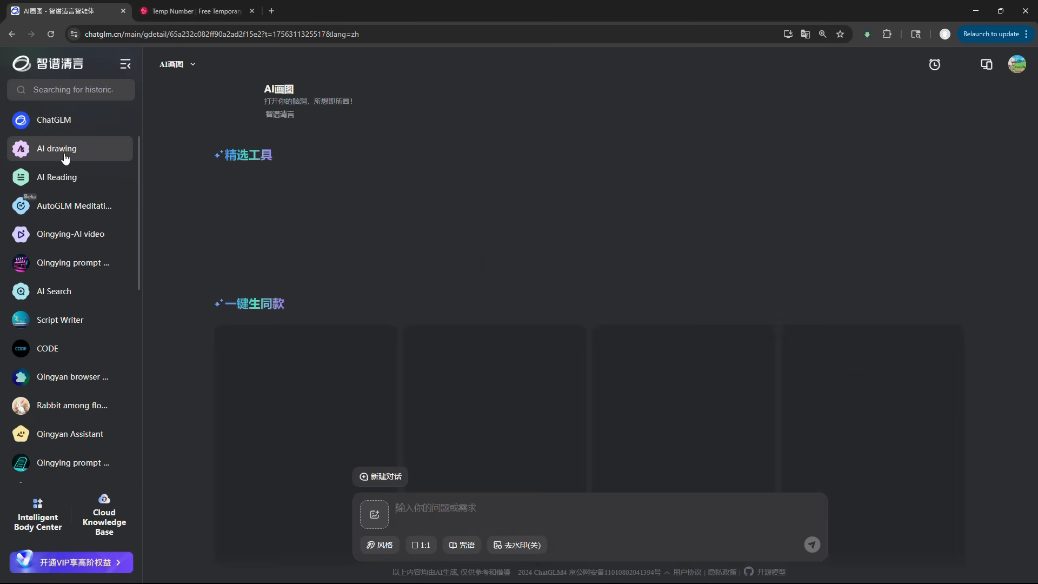
Generate Ghibli-style 16:9 images of a lone traveller crossing a desert with half-buried ruins.
left_click(57, 148)
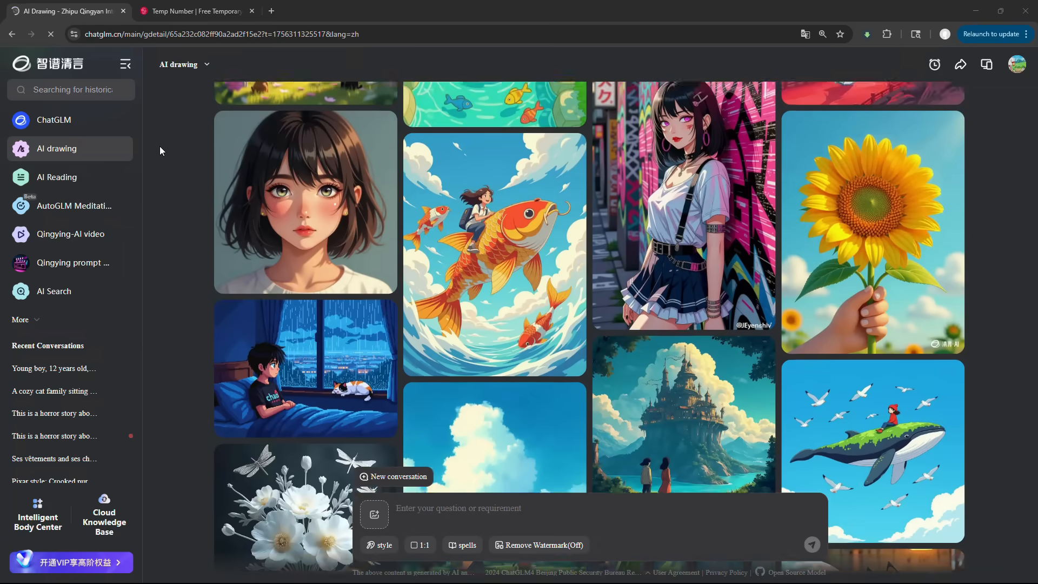
scroll("down", 3)
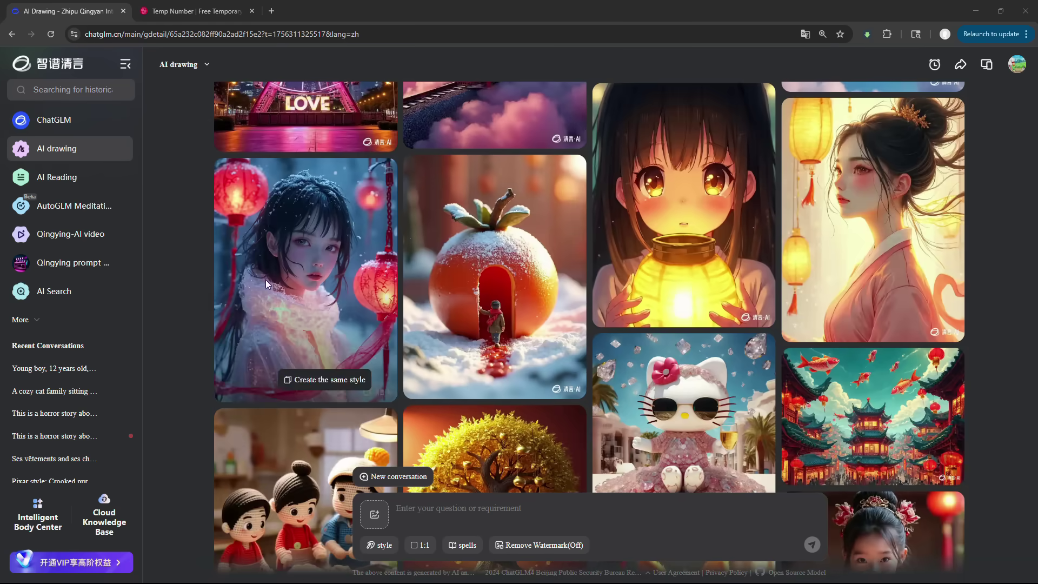
type("A lone traveller crossing a massive desert, ancient ruins half-buried in the sand, golden hour lighting, and soft wind blowing dust through the air")
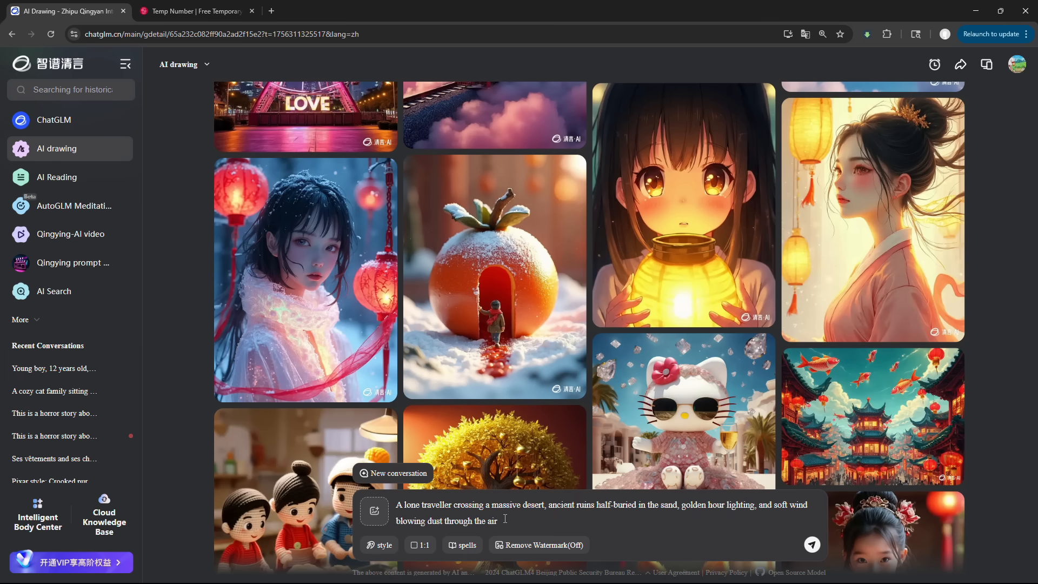
left_click(383, 545)
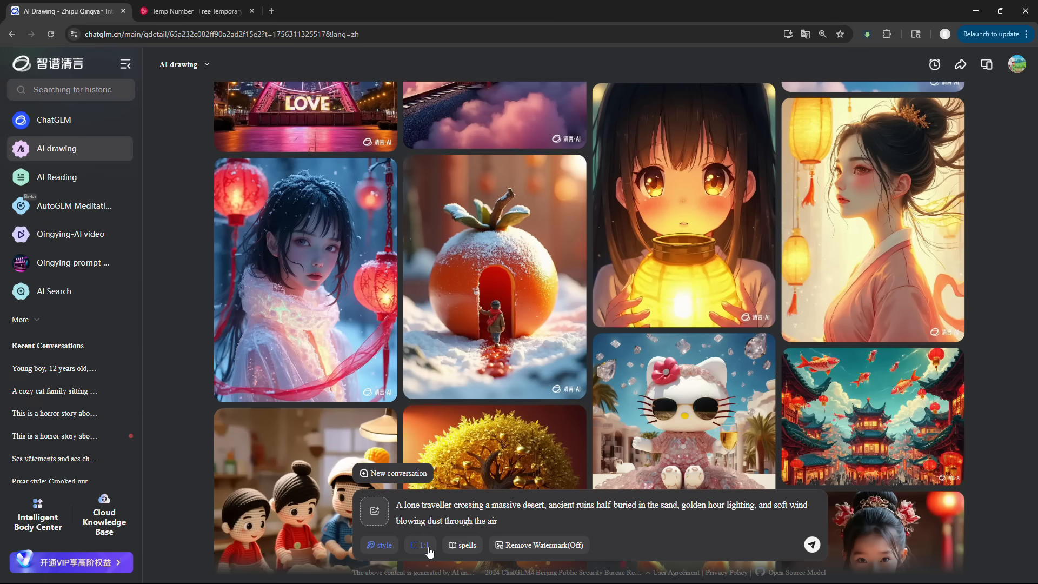
left_click(421, 545)
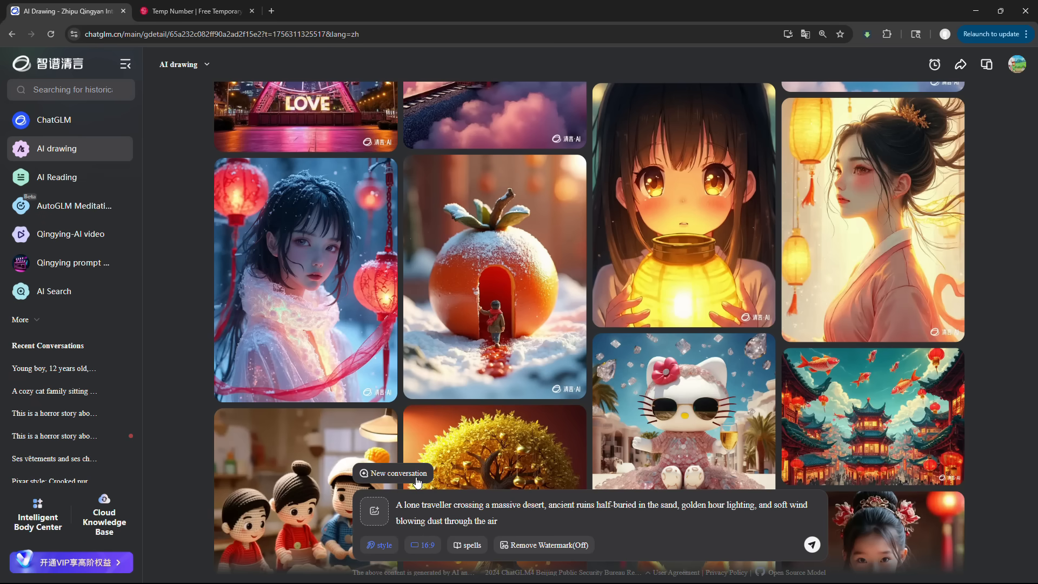
left_click(811, 544)
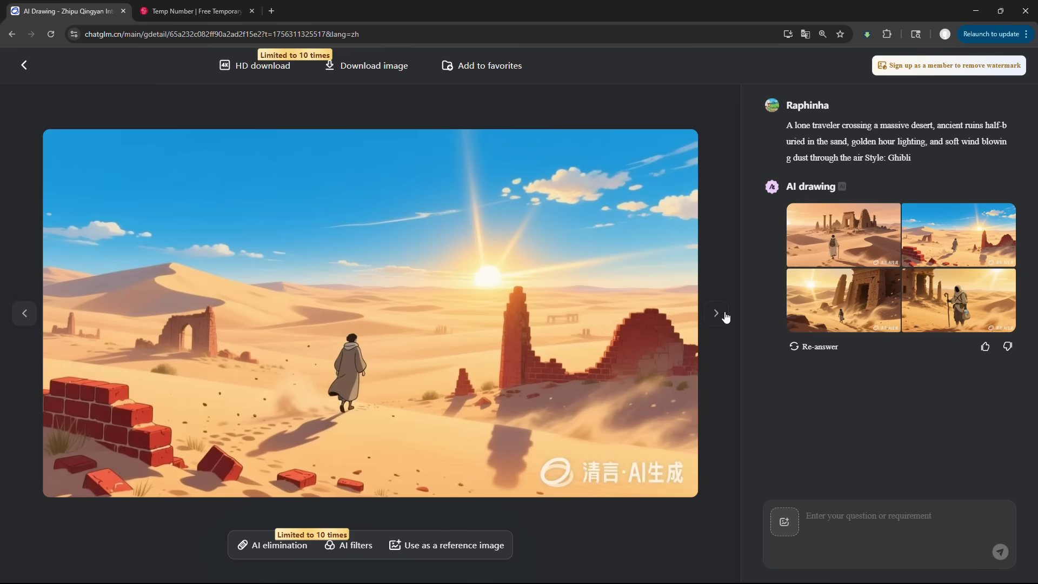
Browse the Ghibli results, then regenerate the desert prompt in Pixar style.
left_click(716, 313)
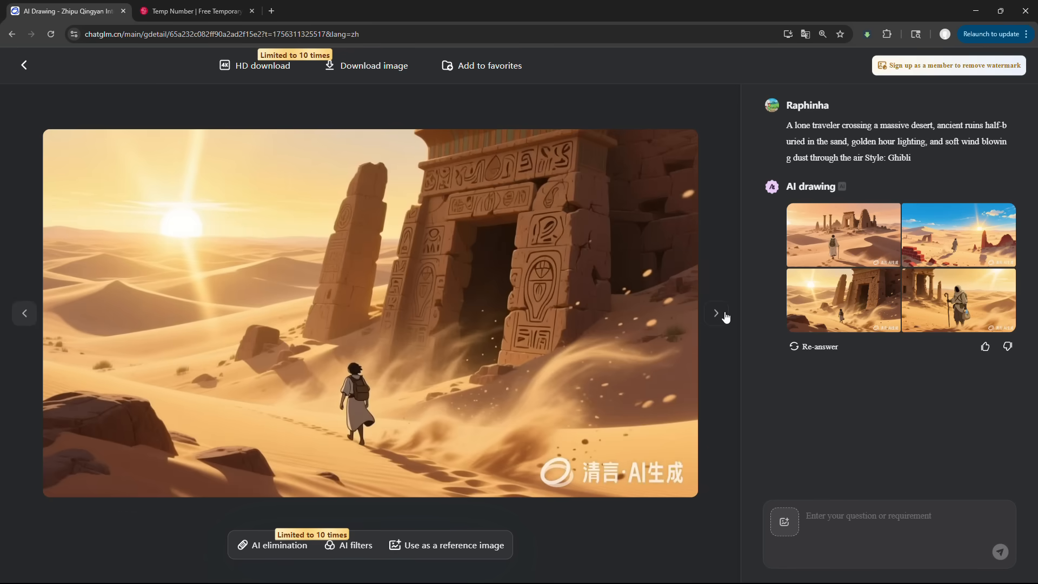
left_click(24, 65)
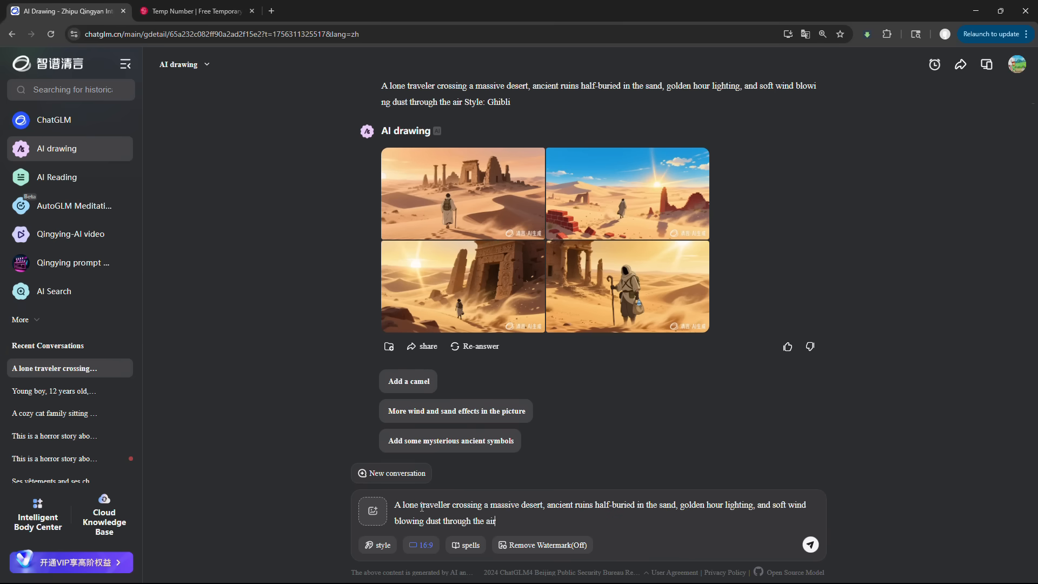
left_click(381, 545)
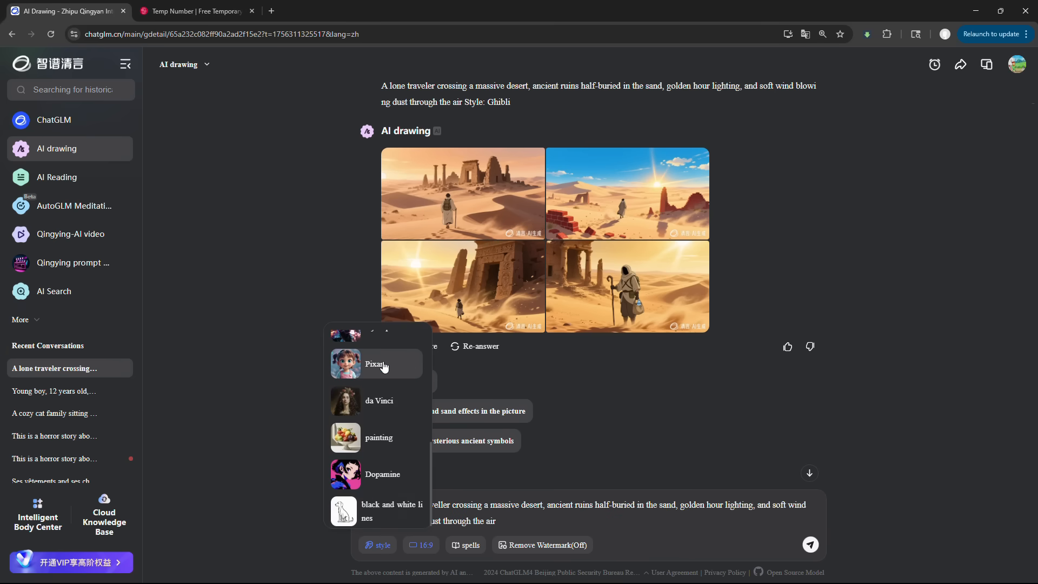
left_click(378, 363)
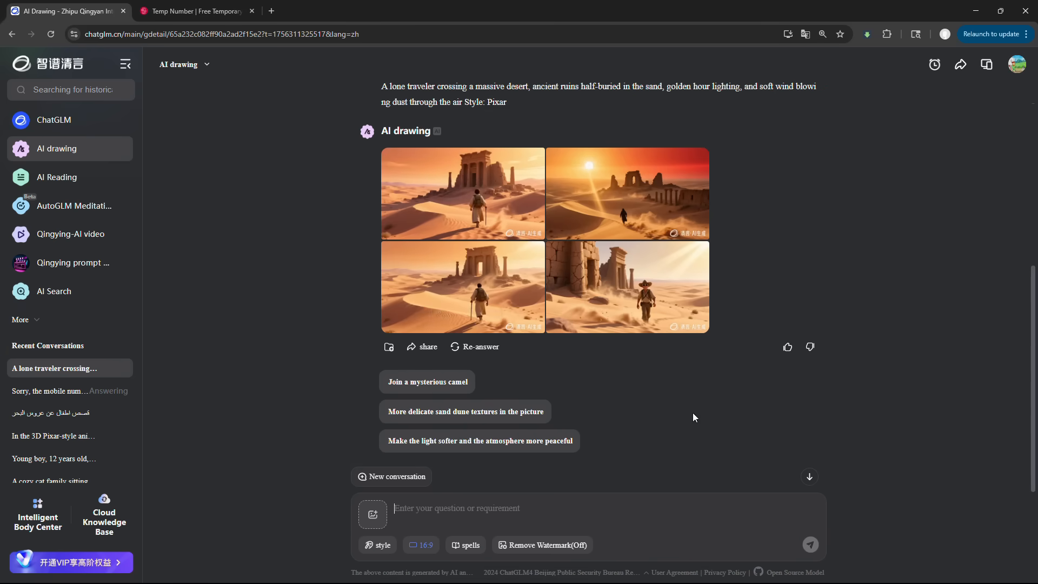
View the Pixar-style images full size, then close the viewer.
left_click(462, 194)
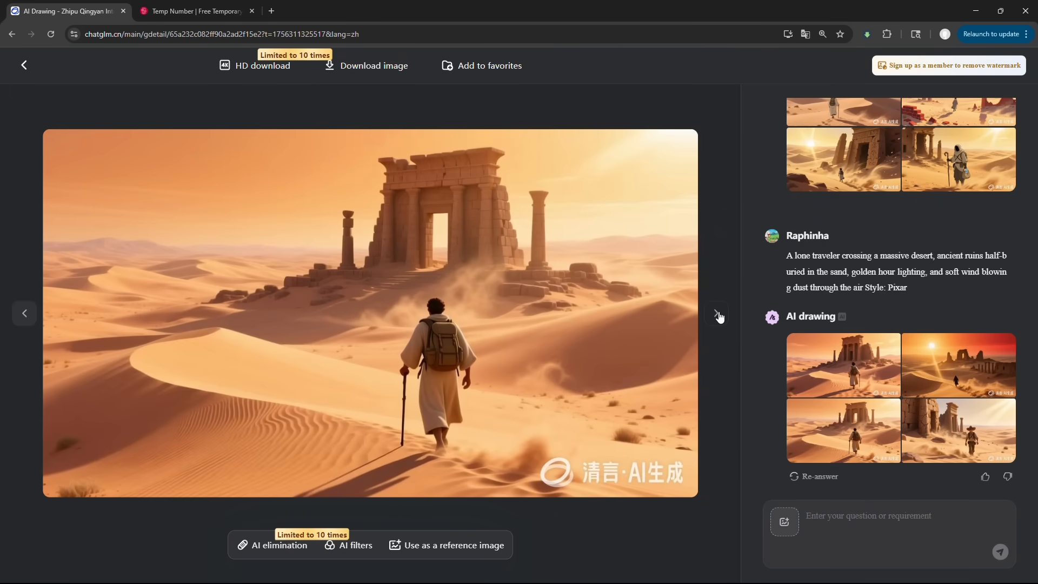
left_click(719, 313)
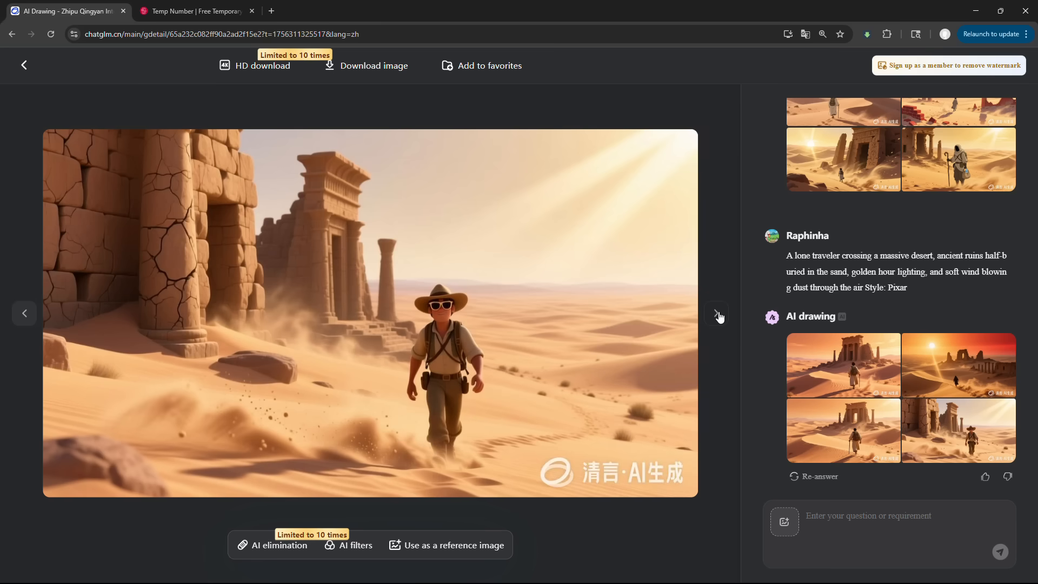
left_click(24, 65)
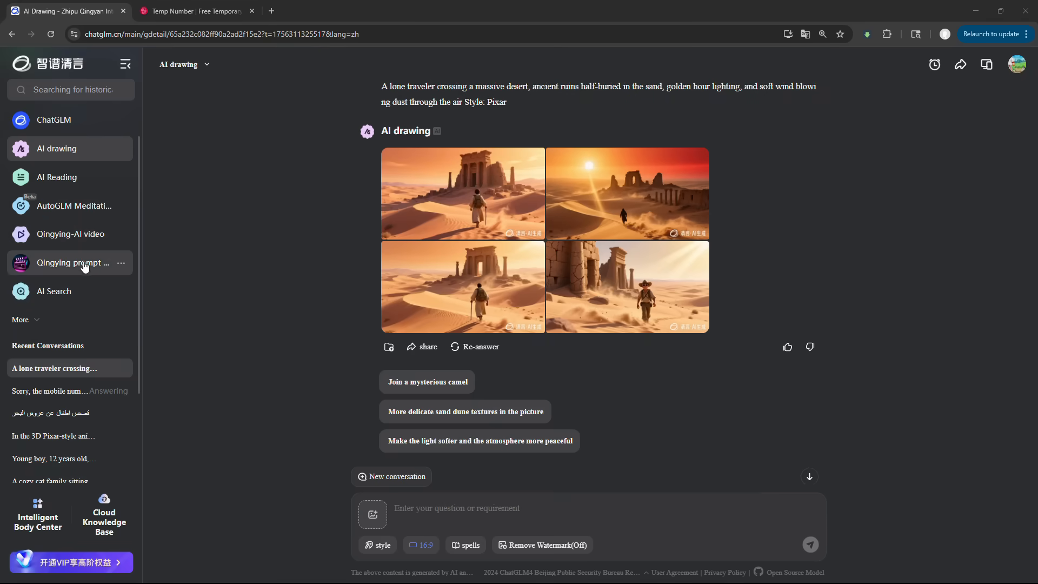
Generate a Qingying video from the uploaded desert-traveller frame, view it, and close the preview.
left_click(70, 233)
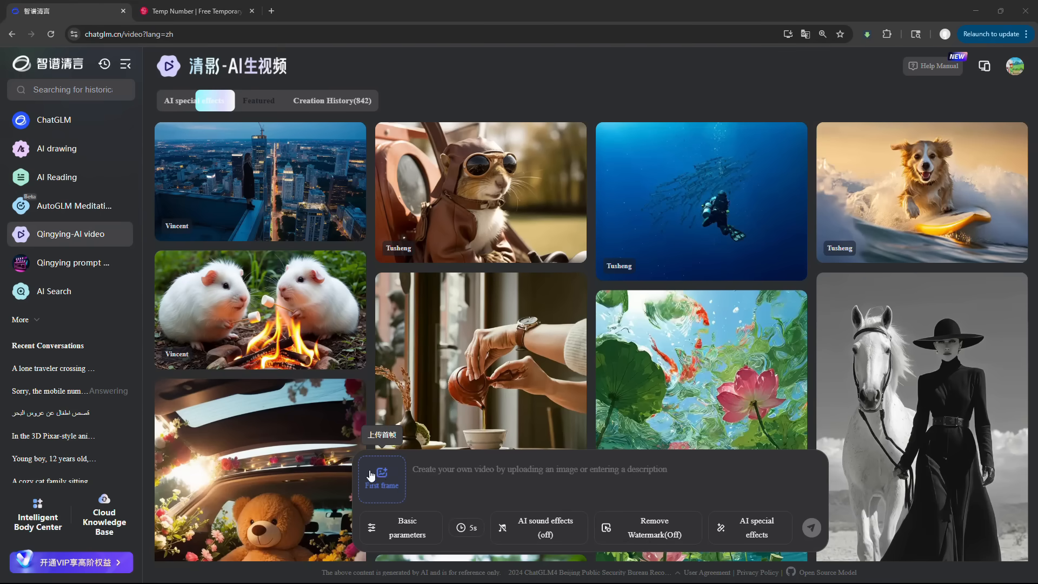
left_click(381, 480)
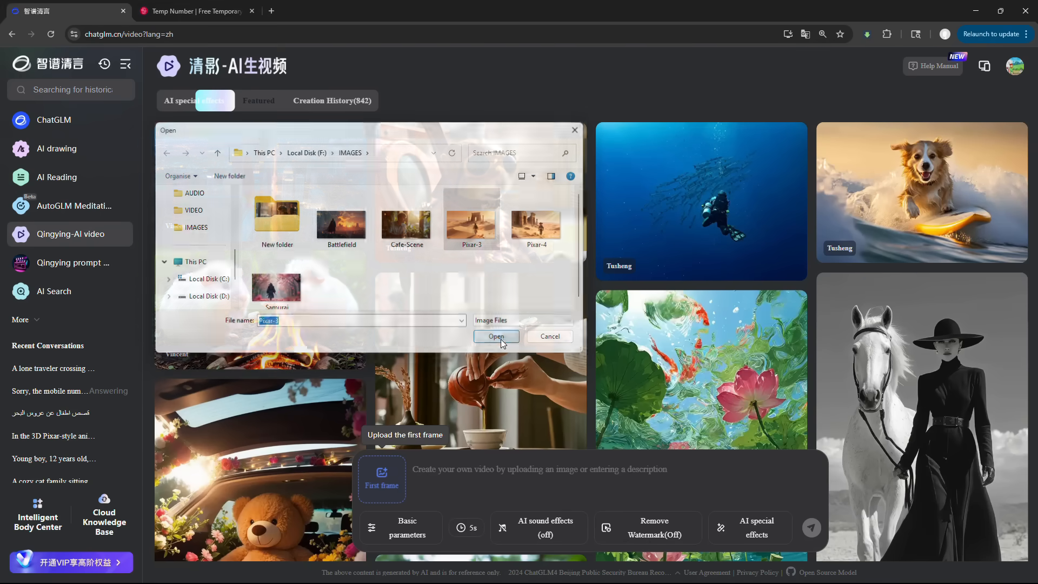
left_click(495, 336)
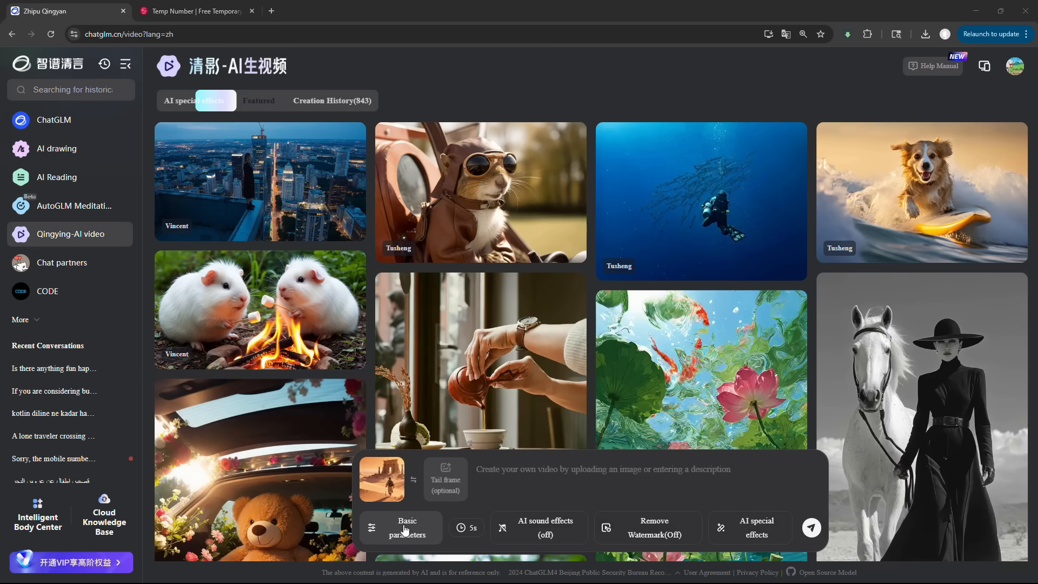
left_click(400, 527)
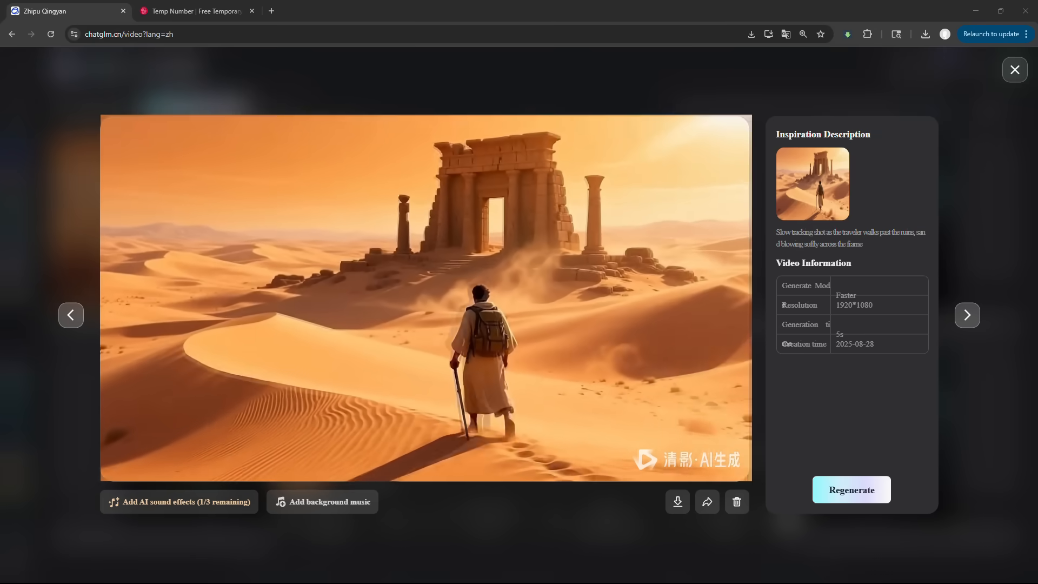
left_click(1014, 70)
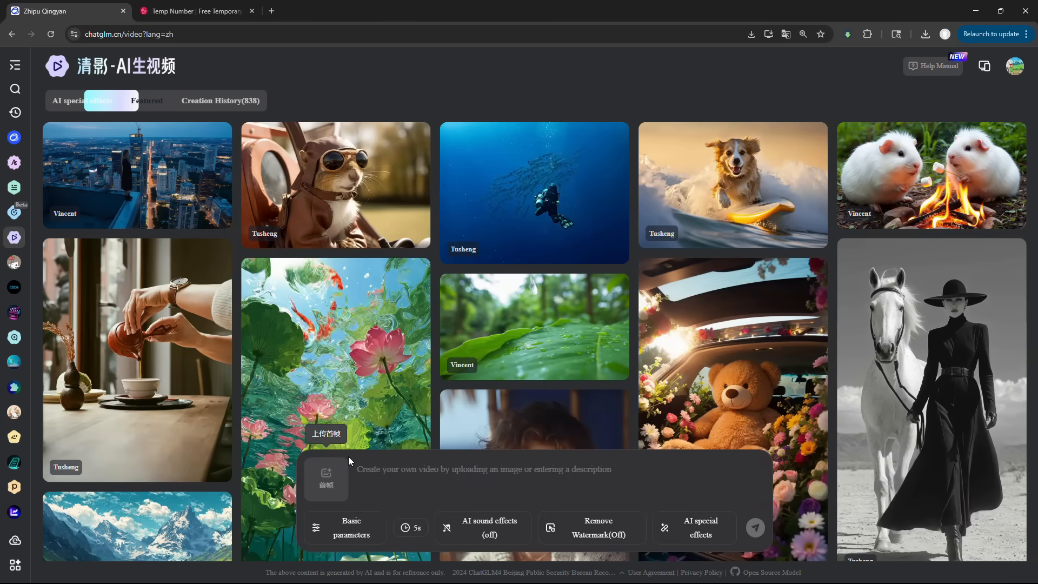
Enter the glowing-forest mysterious-figure tracking-shot prompt and open the video parameters.
type("A mysterious figure walking through a glowing forest, camera slowly tracking from behind, fog swirling at the feet")
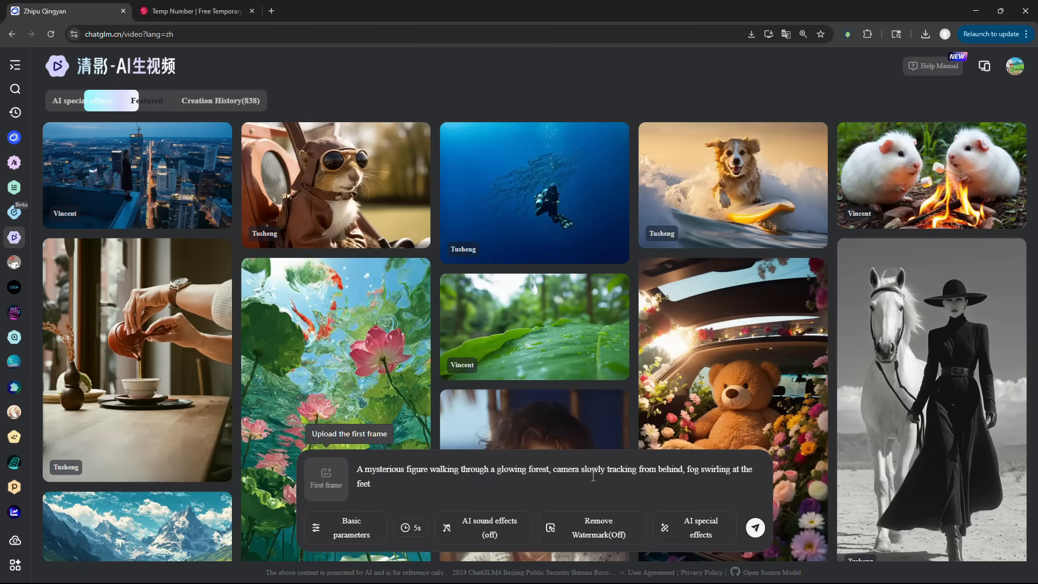
mouse_move(720, 483)
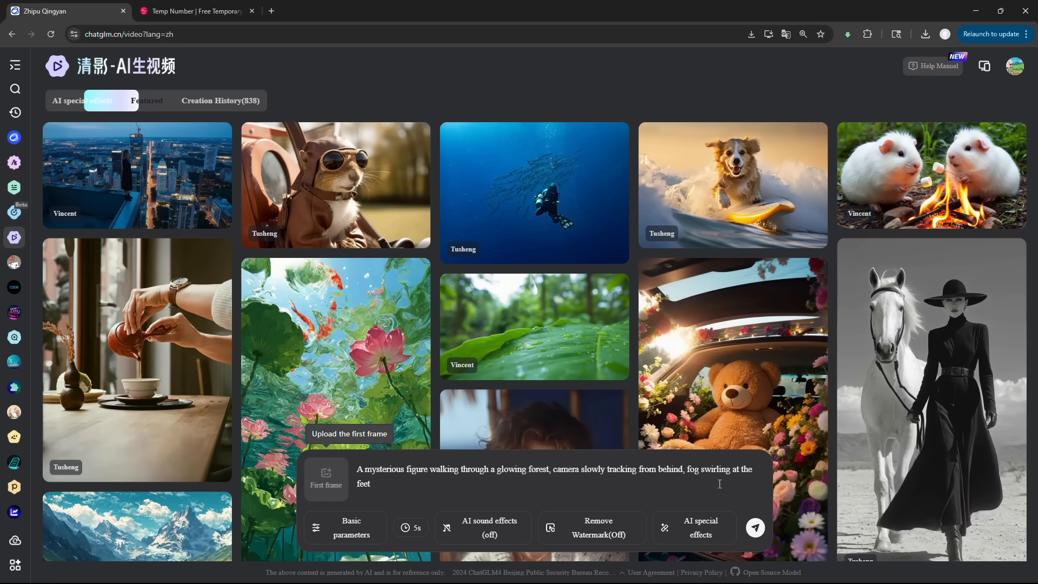
mouse_move(354, 527)
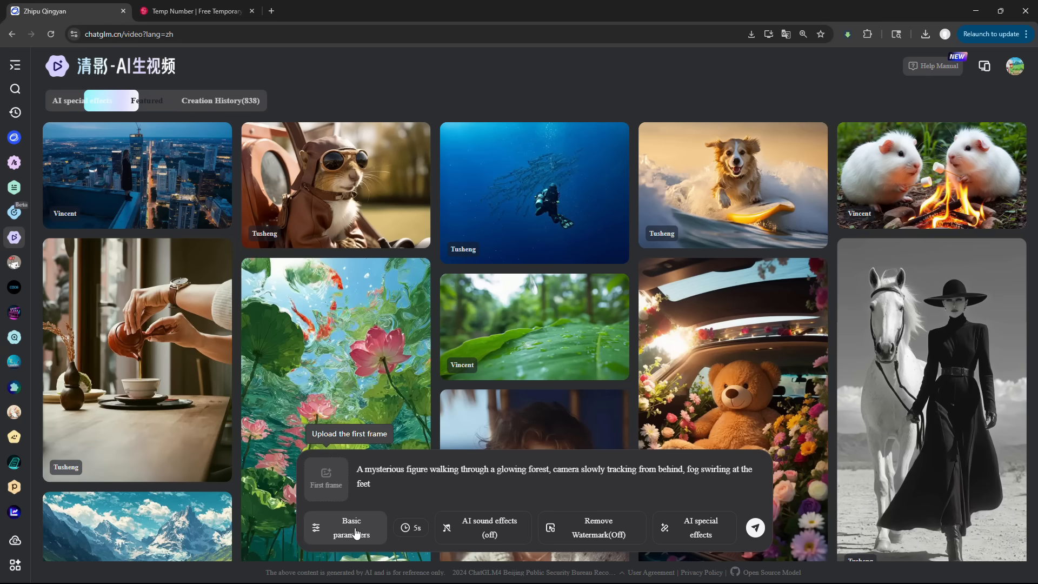
left_click(351, 528)
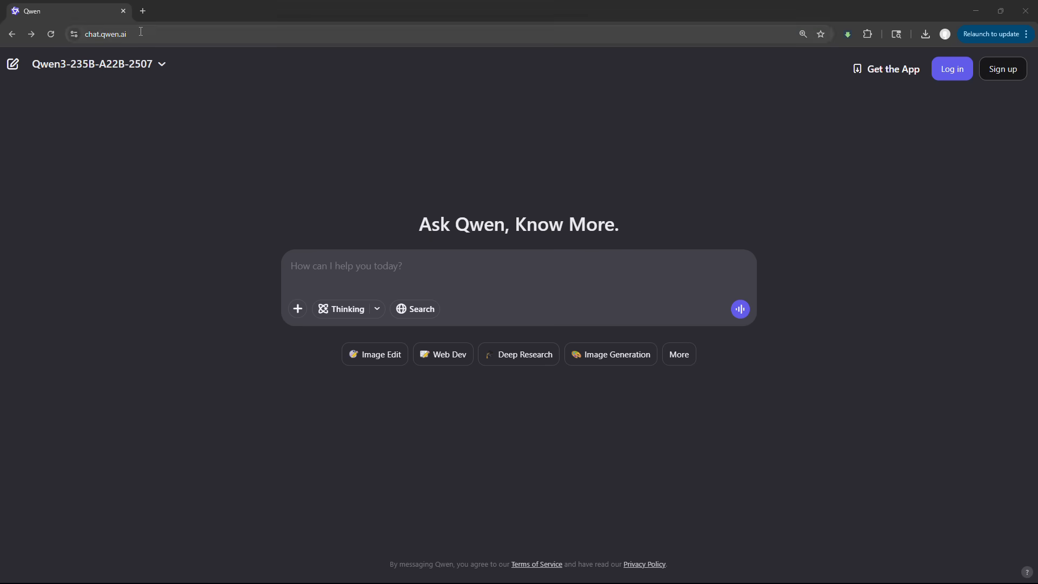
mouse_move(227, 89)
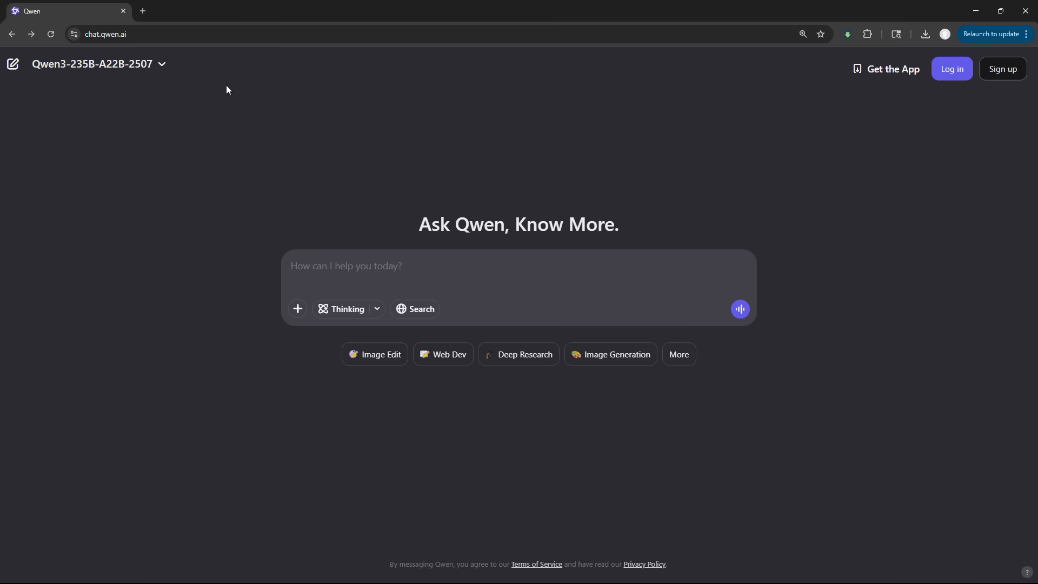
Log in to Qwen Chat and submit the sunken-ship diver video prompt.
left_click(678, 353)
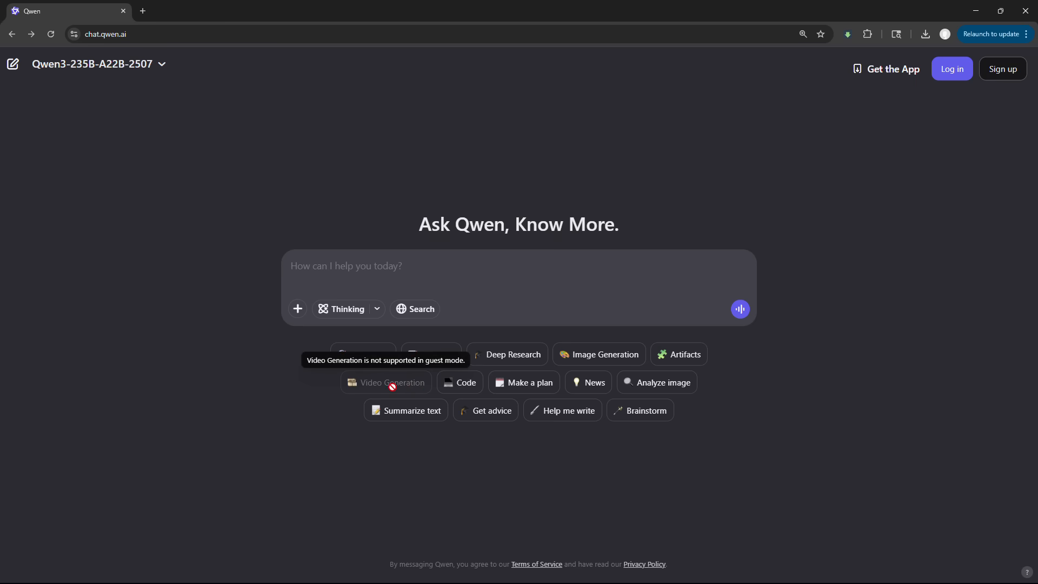
mouse_move(929, 143)
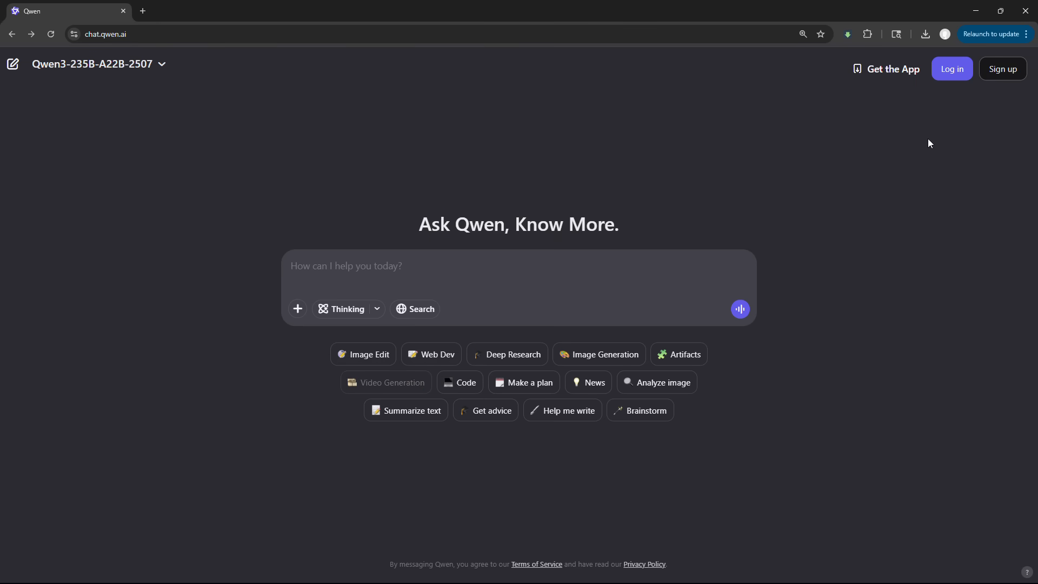
left_click(1001, 68)
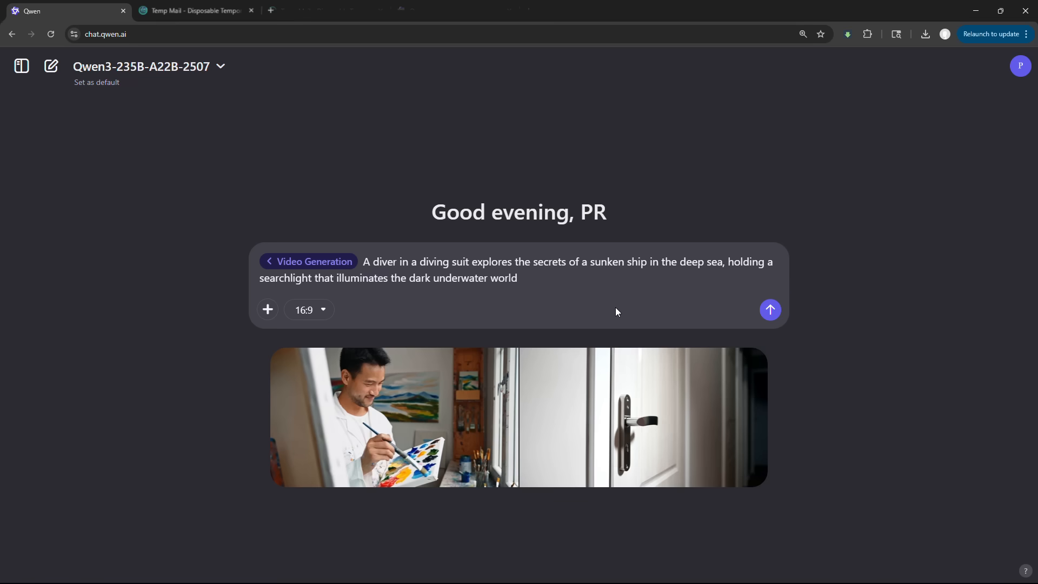
left_click(770, 310)
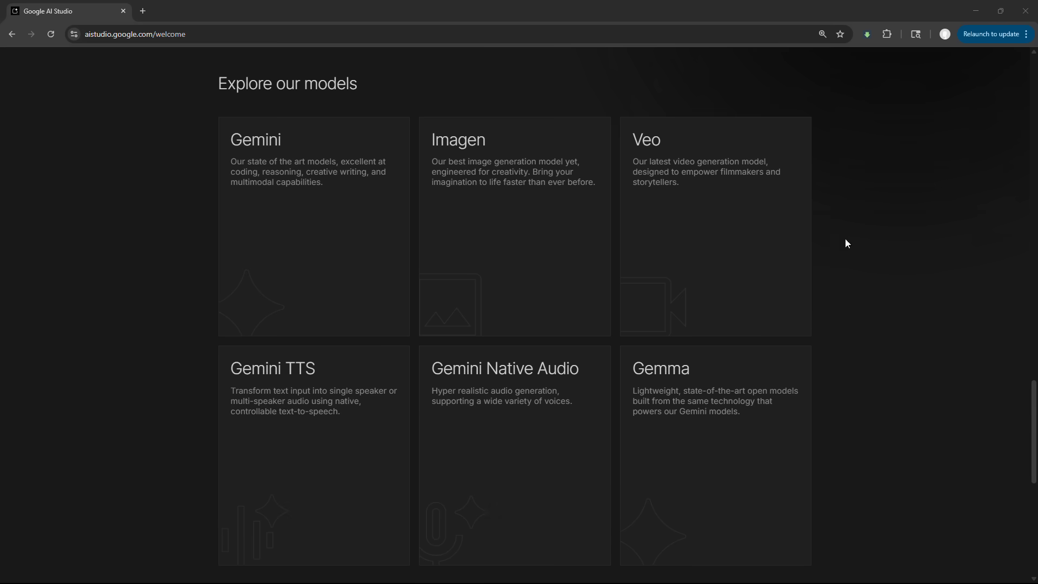
mouse_move(667, 157)
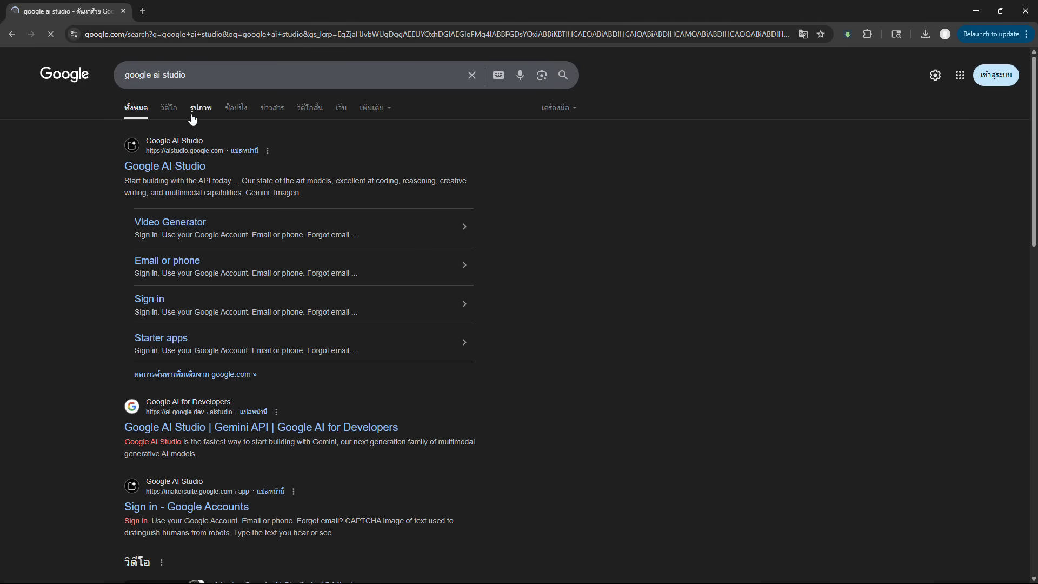
Open the Google AI Studio site and sign in with the account email.
left_click(164, 166)
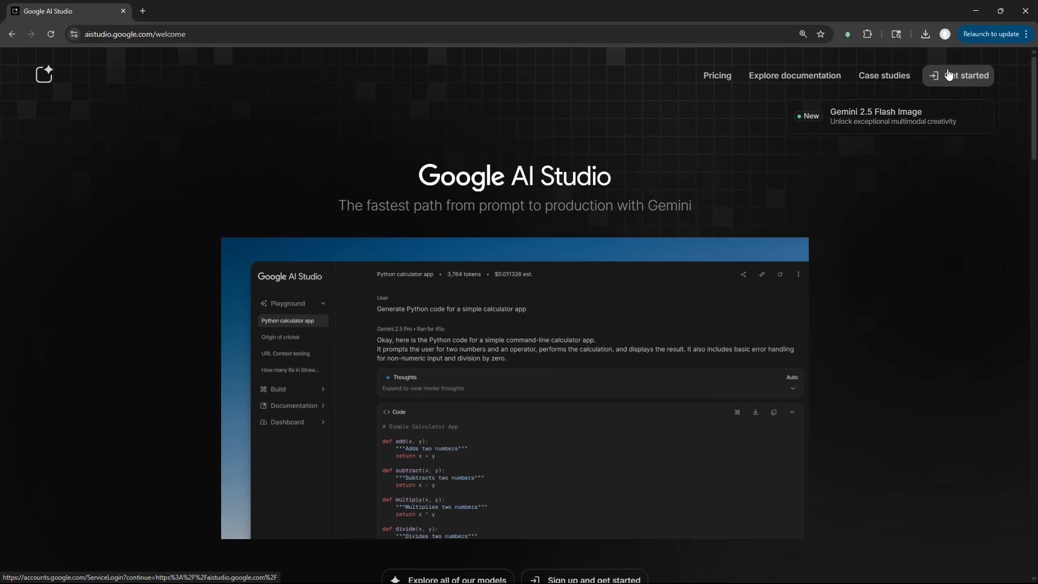
left_click(964, 75)
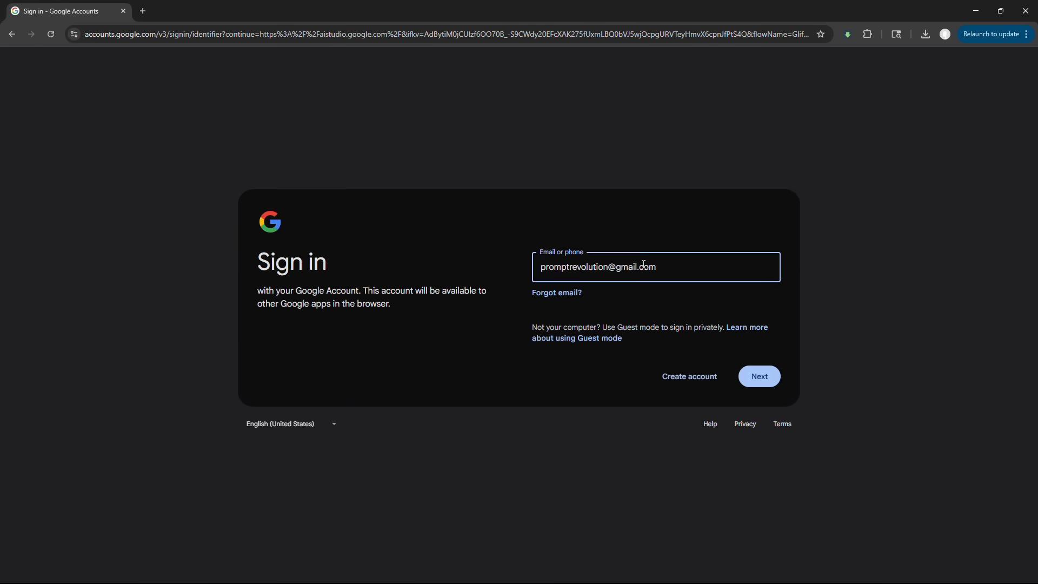
left_click(758, 376)
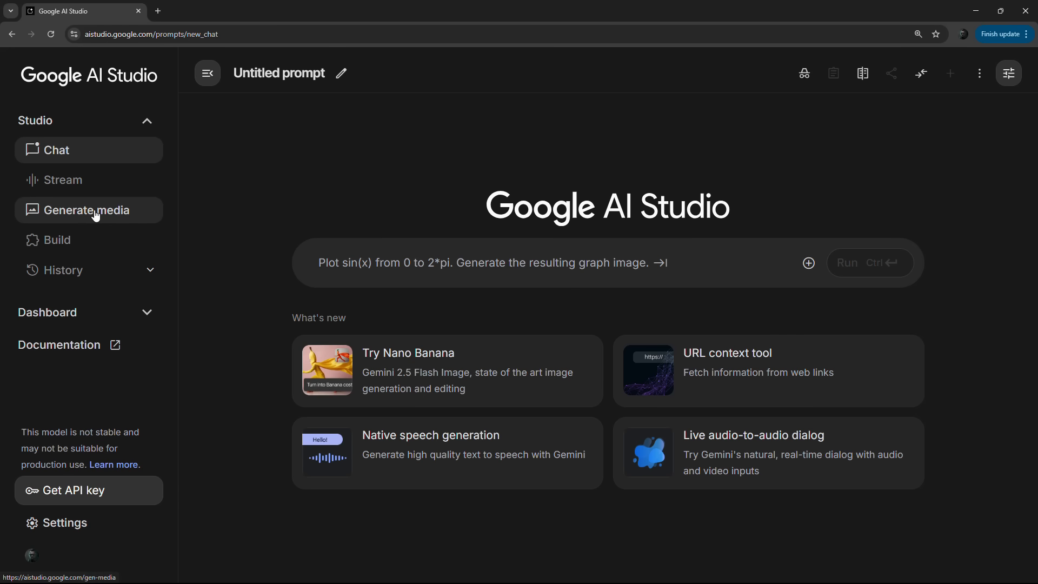
Generate the cyberpunk detective neon-alley video with Veo and play it.
left_click(87, 210)
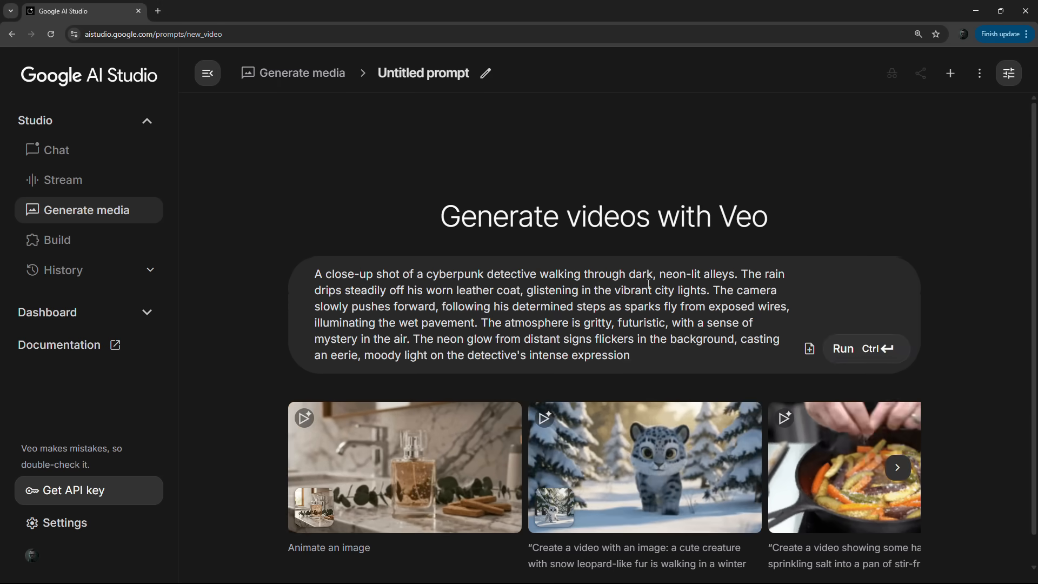
left_click(863, 349)
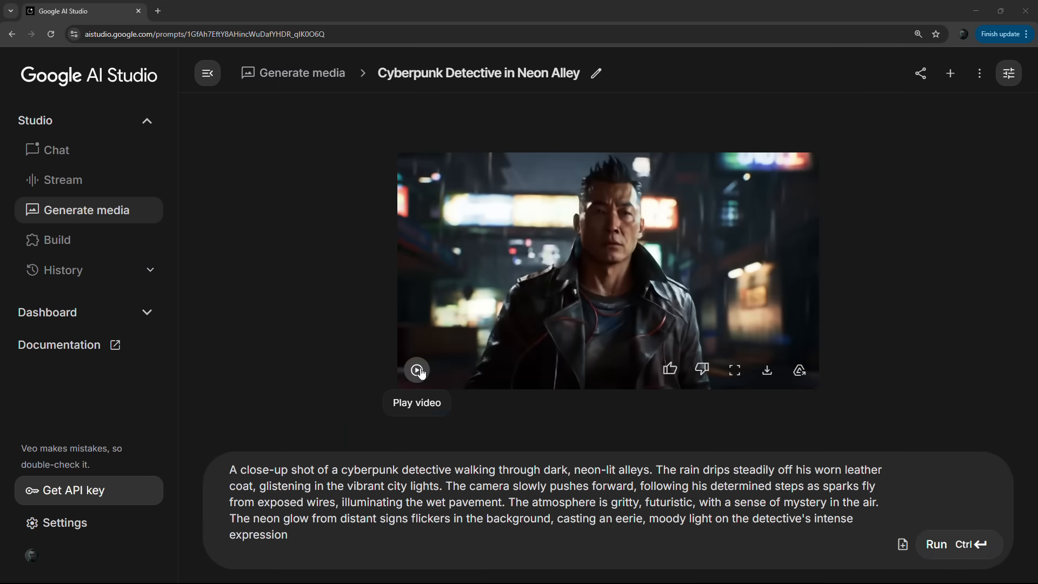
left_click(949, 73)
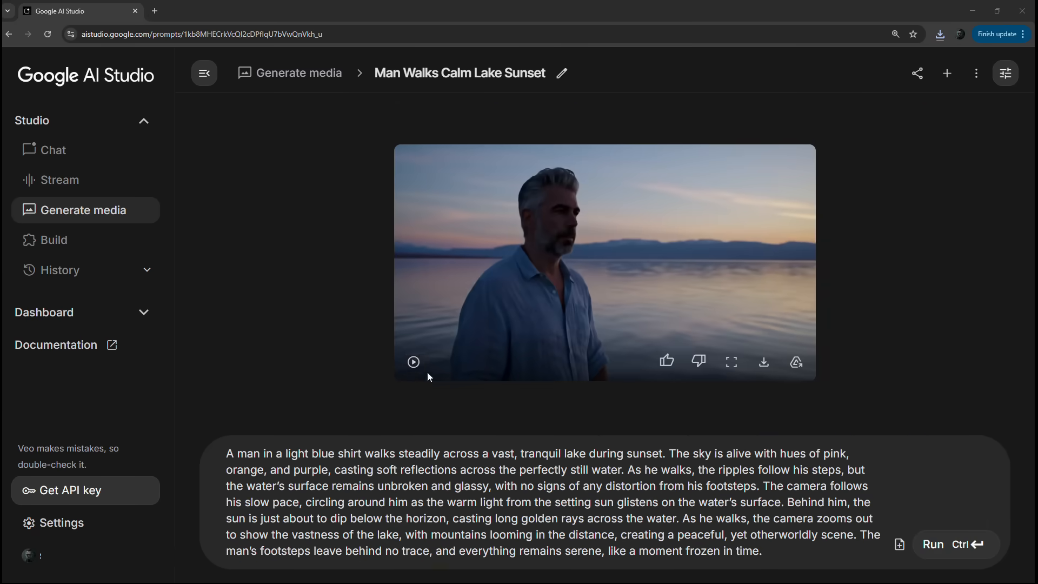
mouse_move(413, 362)
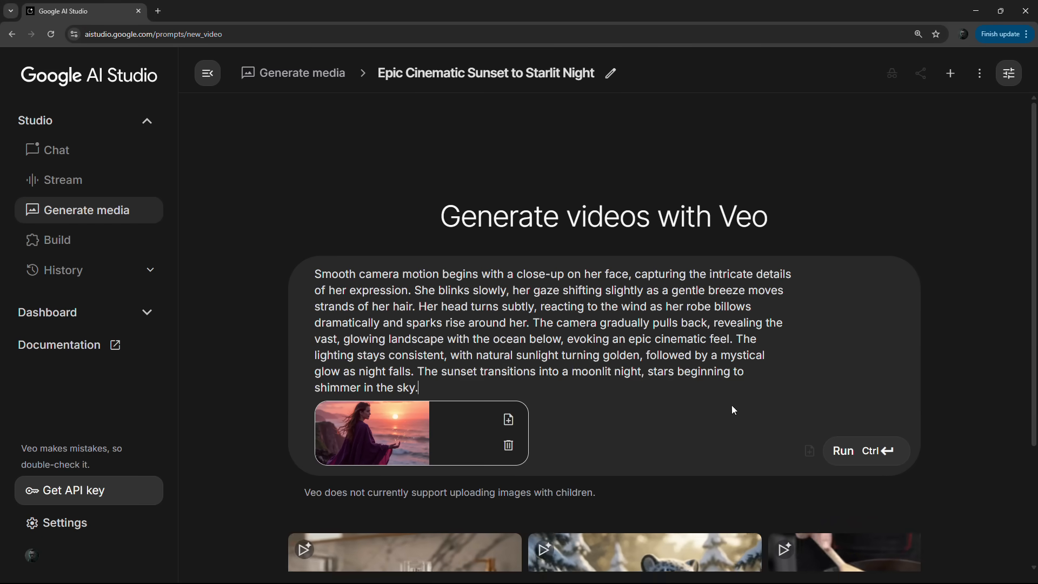
Run the sunset-to-starlit-night robed woman video and show the generation settings.
left_click(842, 451)
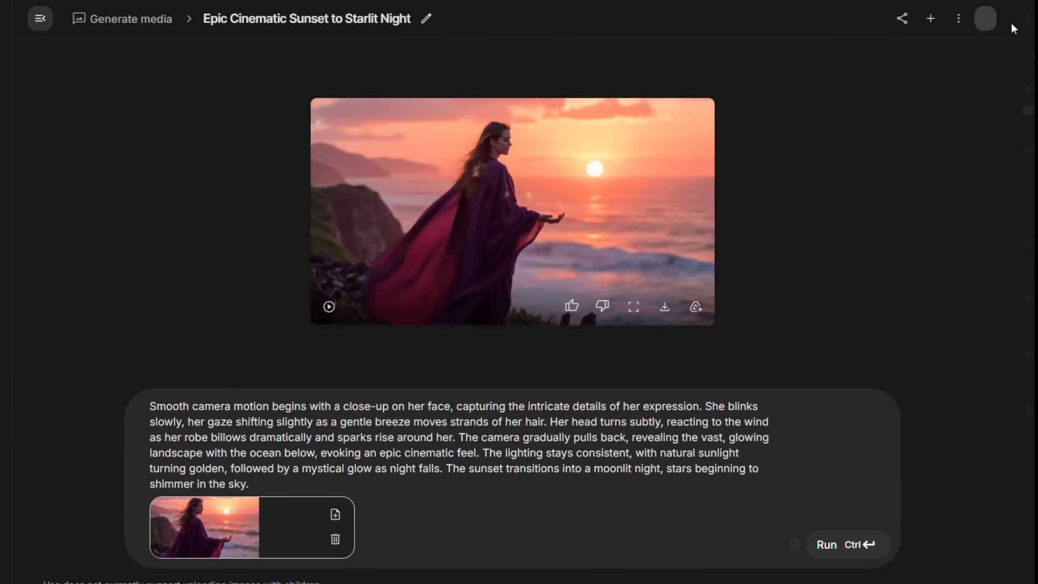
left_click(957, 18)
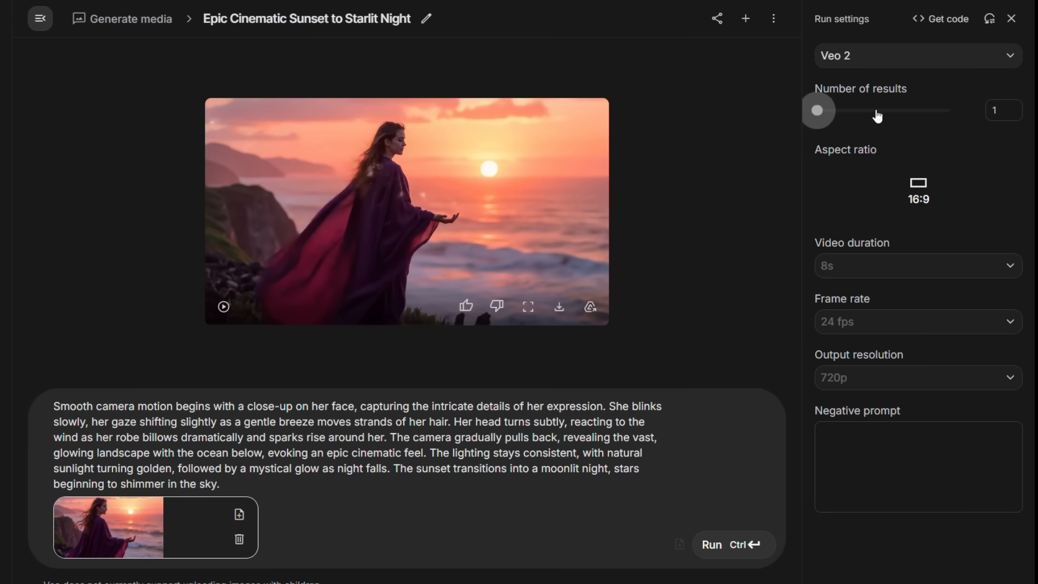
mouse_move(840, 122)
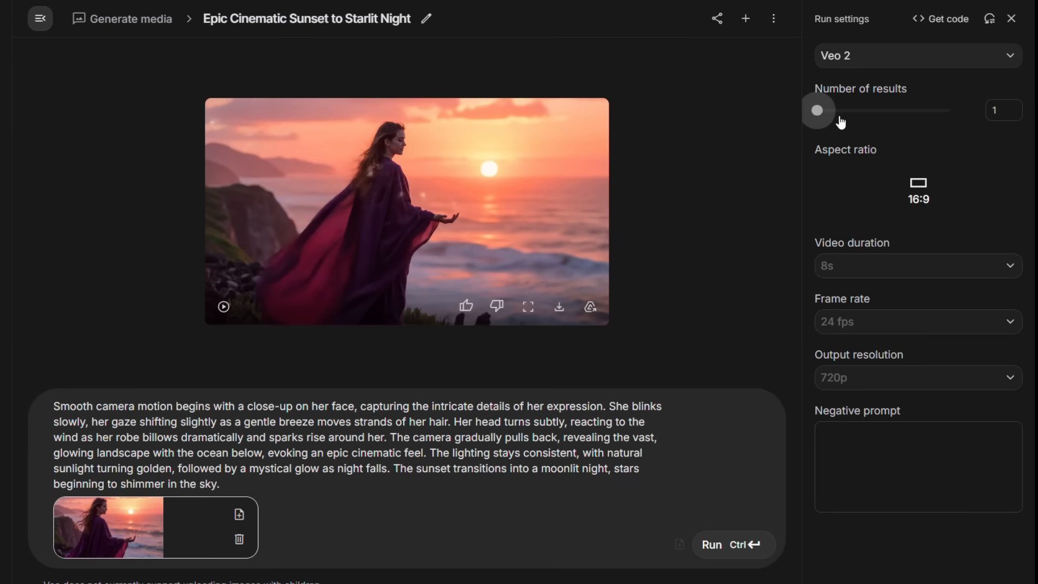
mouse_move(861, 277)
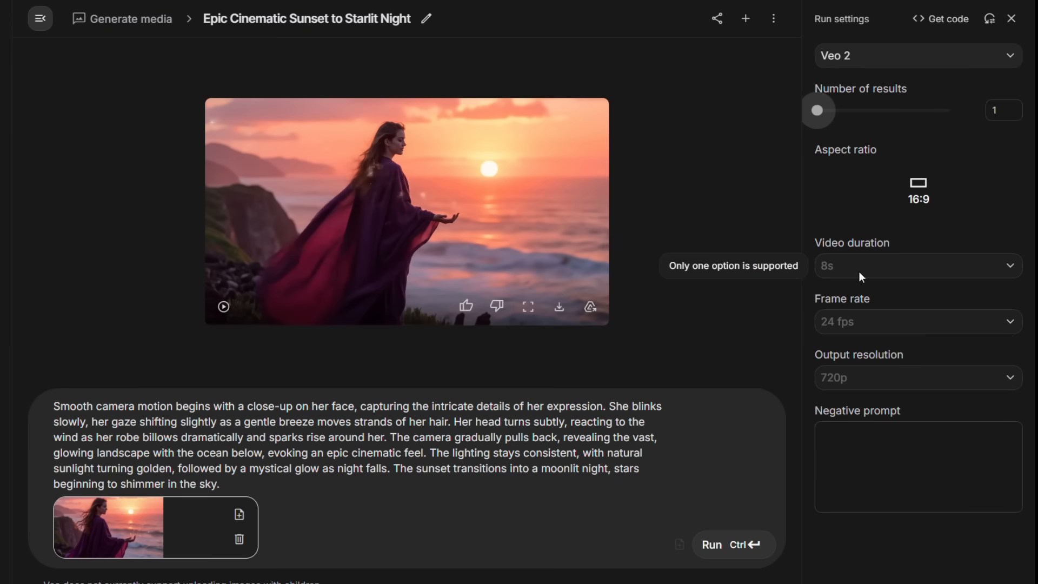
mouse_move(869, 440)
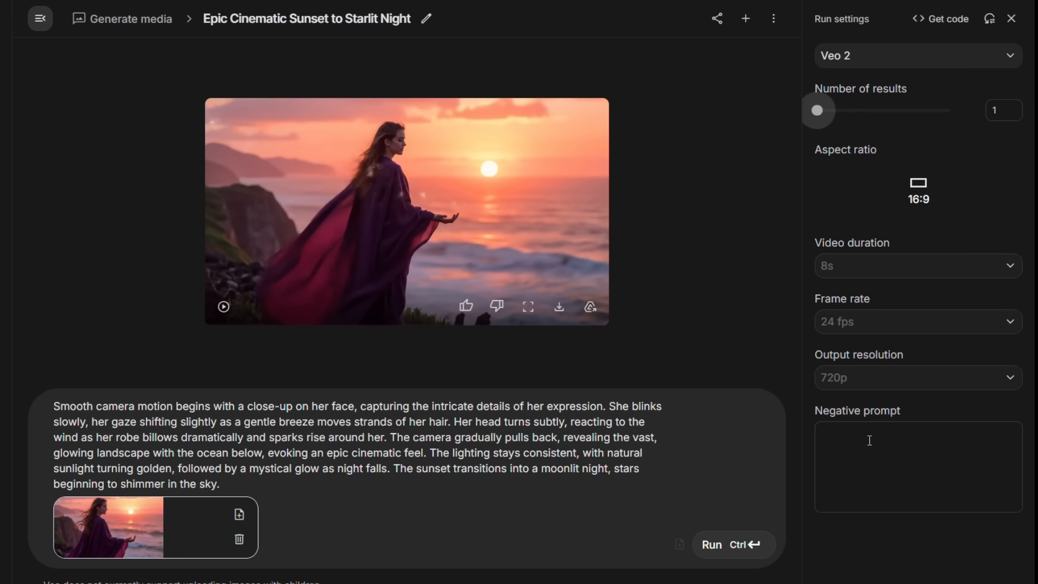
Enter 'animals, text,' as the Veo 2 negative prompt.
type("animals, text")
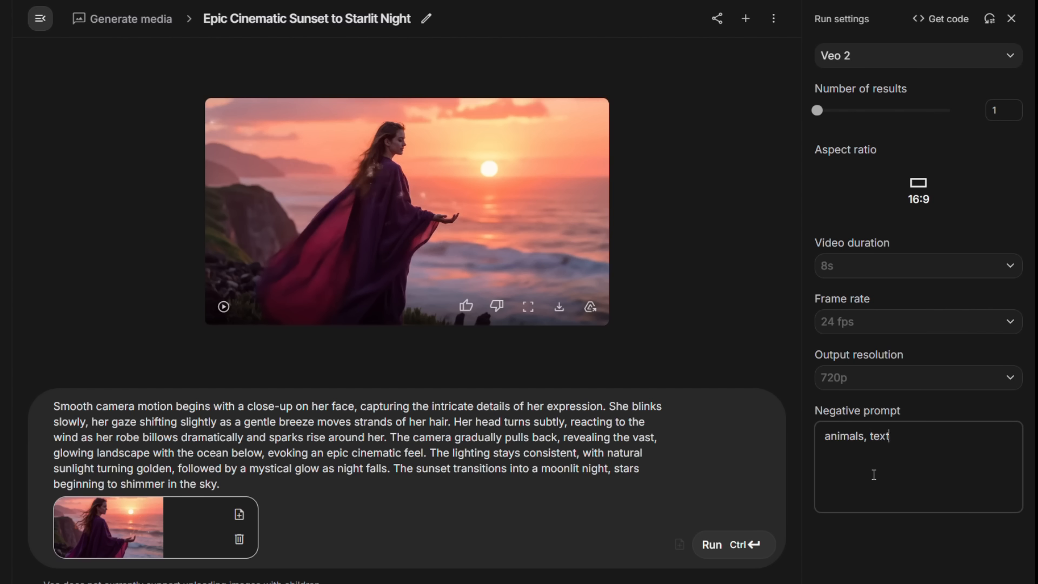
type(",")
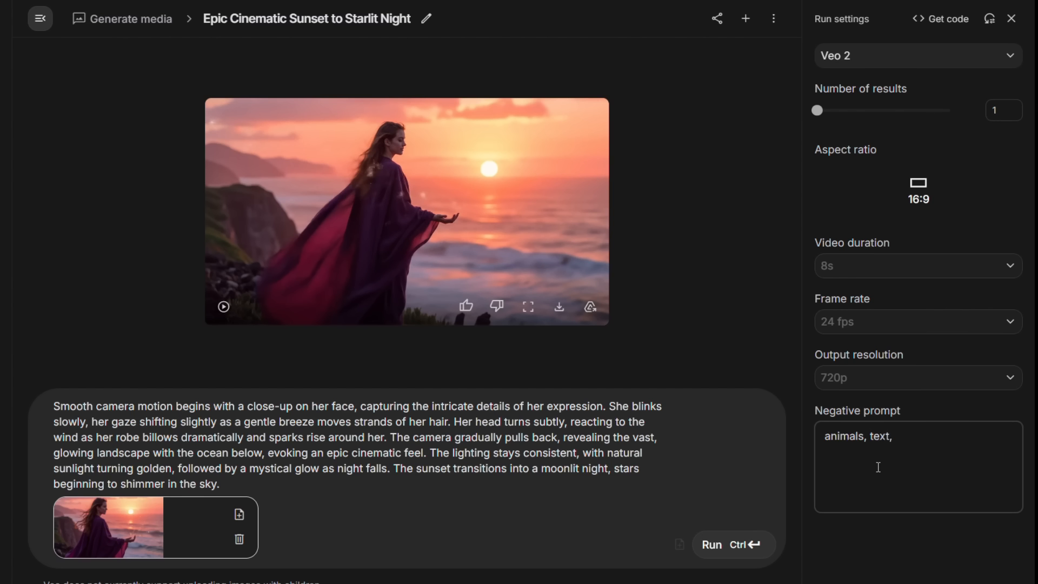
mouse_move(710, 545)
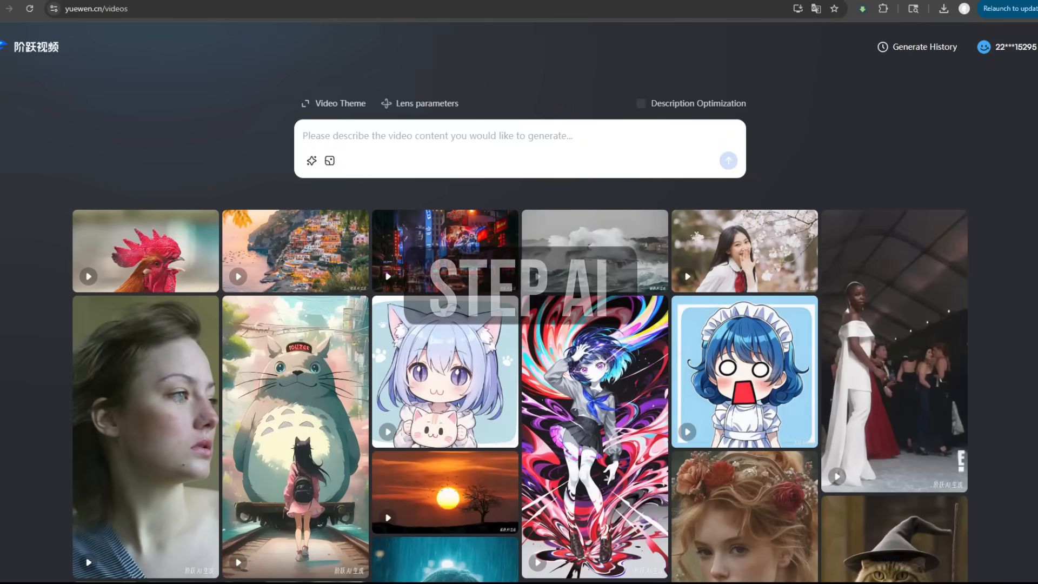
Switch browser tabs from Step AI's video gallery to ChatGLM's Qingying video page.
left_click(212, 11)
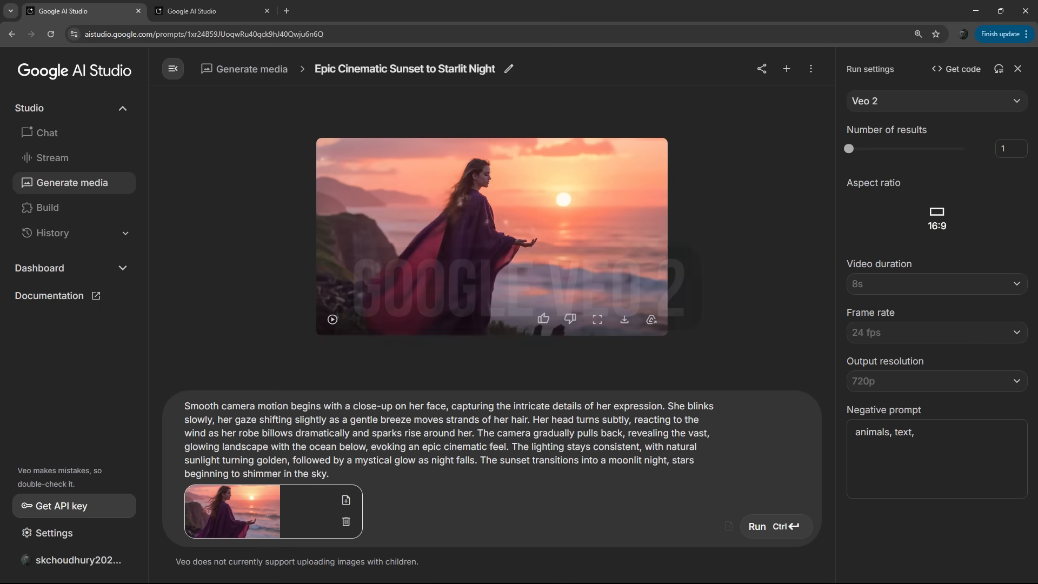
left_click(192, 11)
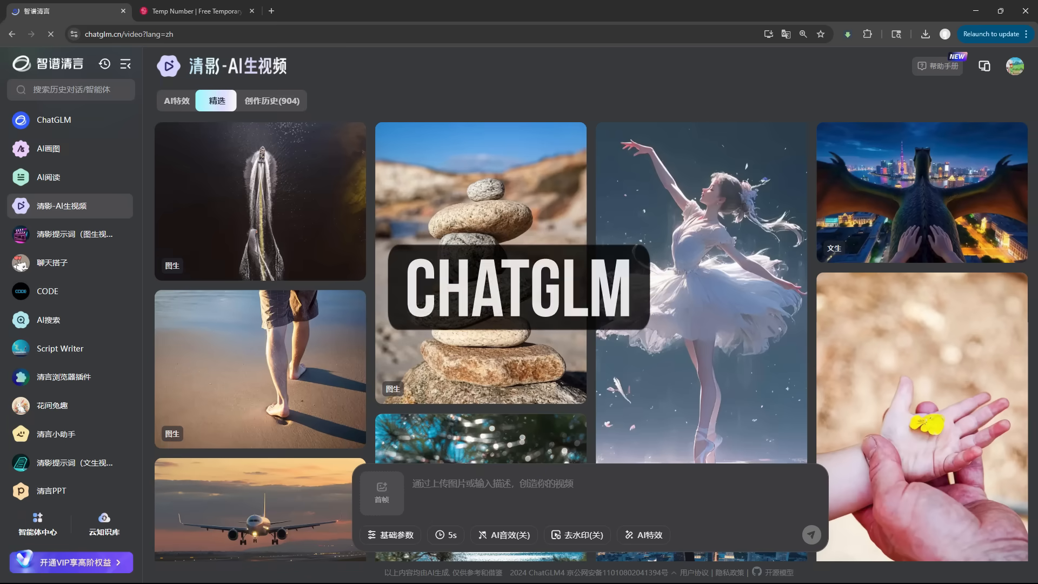